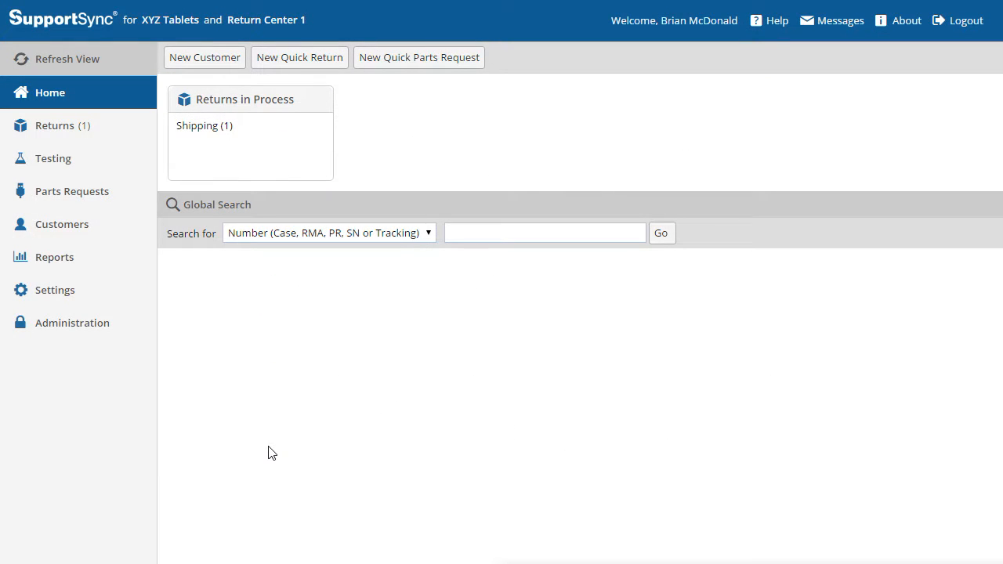
mouse_move(274, 452)
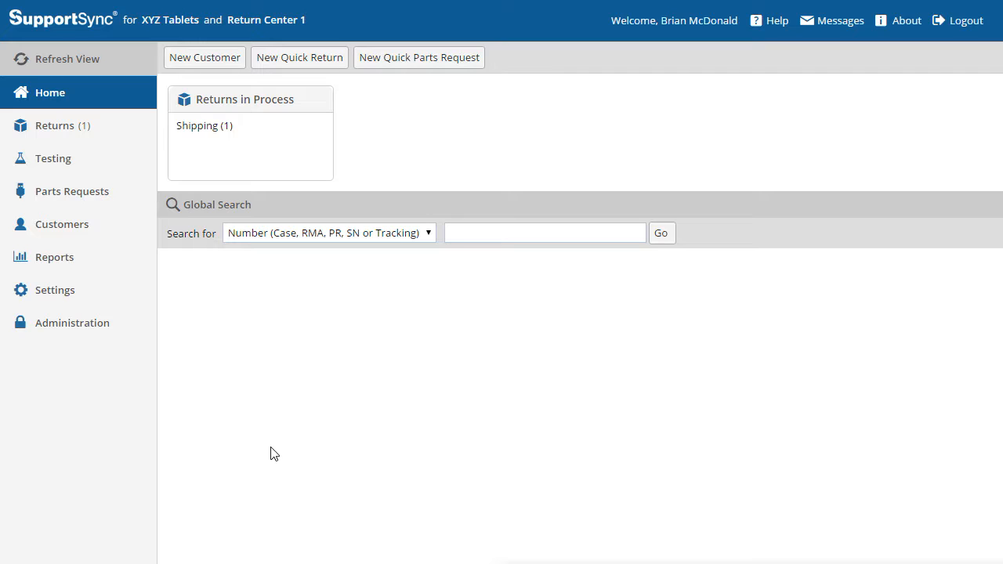
mouse_move(102, 333)
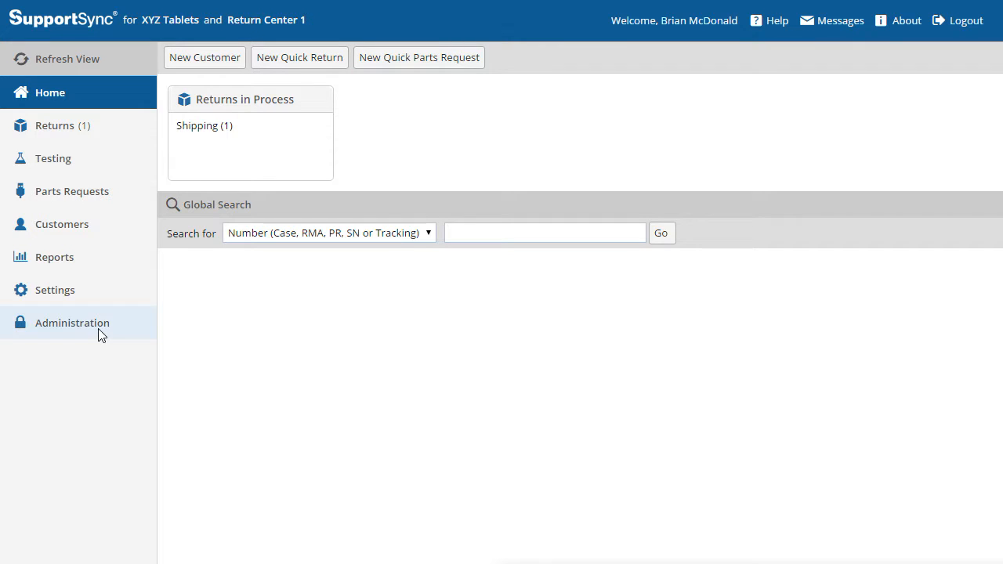
- Open Return Center 1 from Return Centers, review its Address & Settings, and save unchanged
click(72, 323)
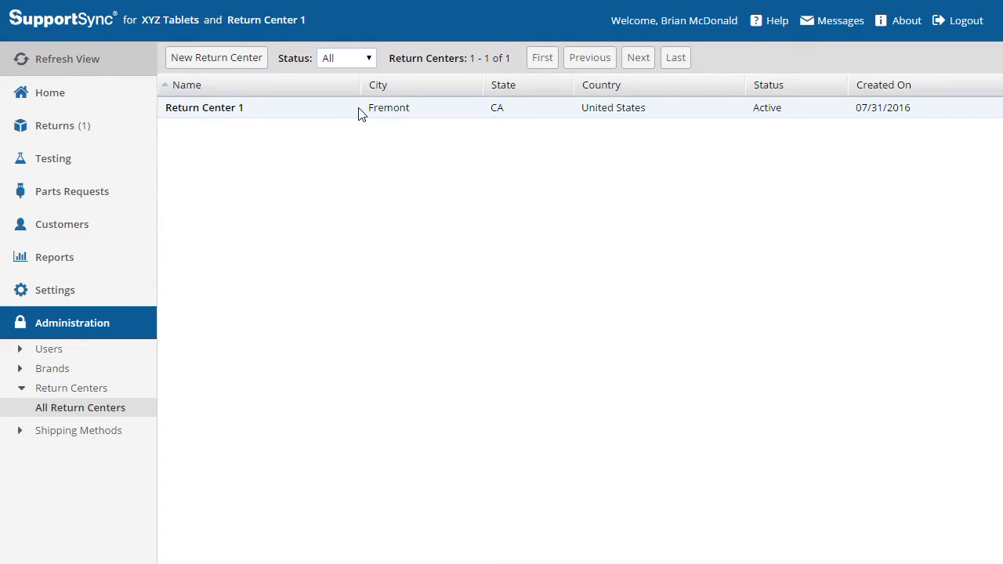
click(203, 107)
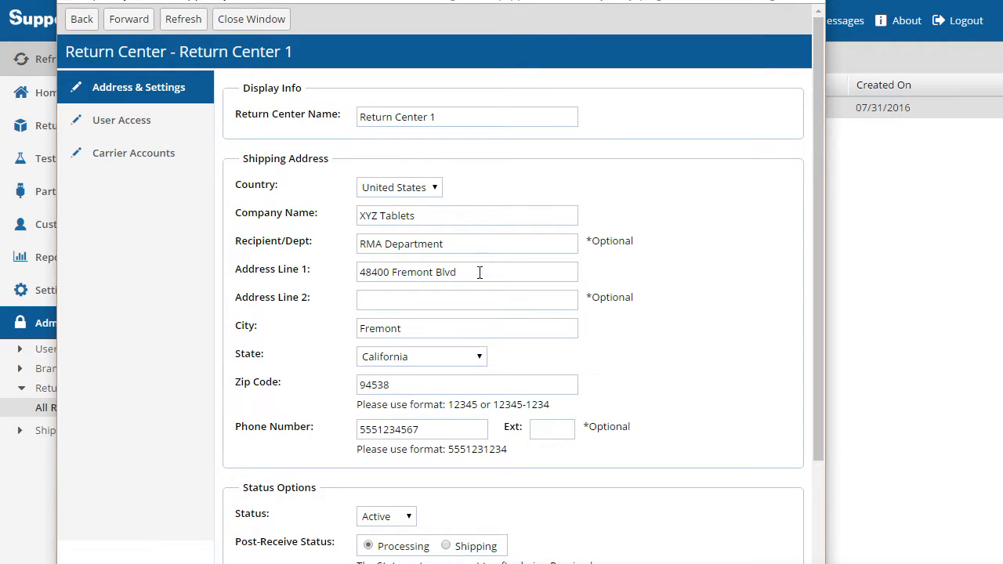
scroll(down, 3)
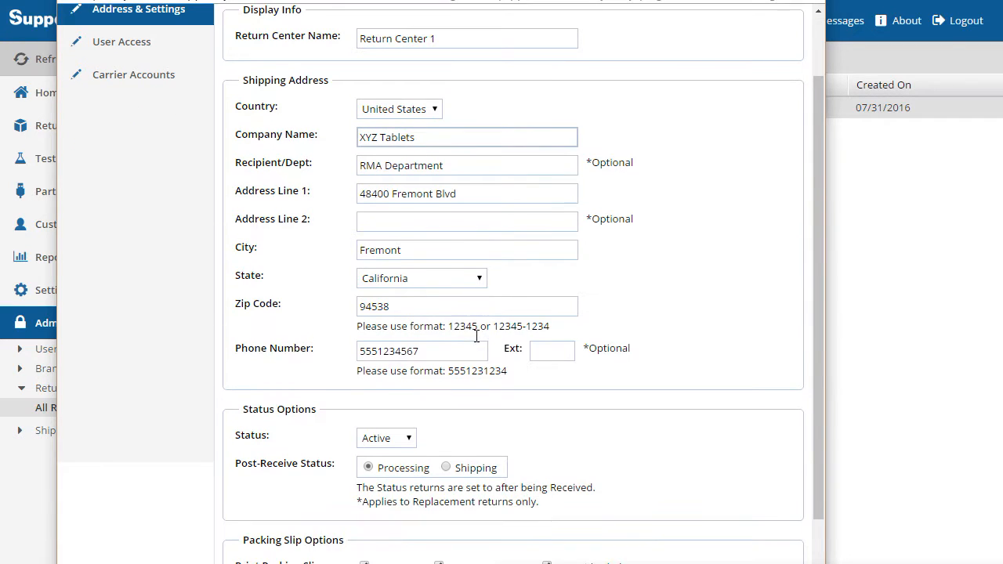
mouse_move(480, 305)
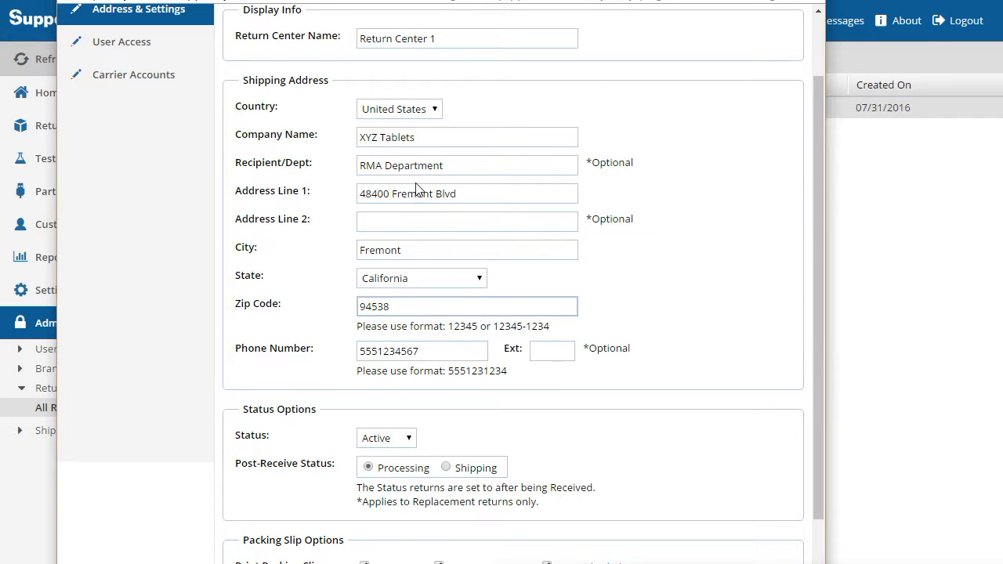
click(466, 221)
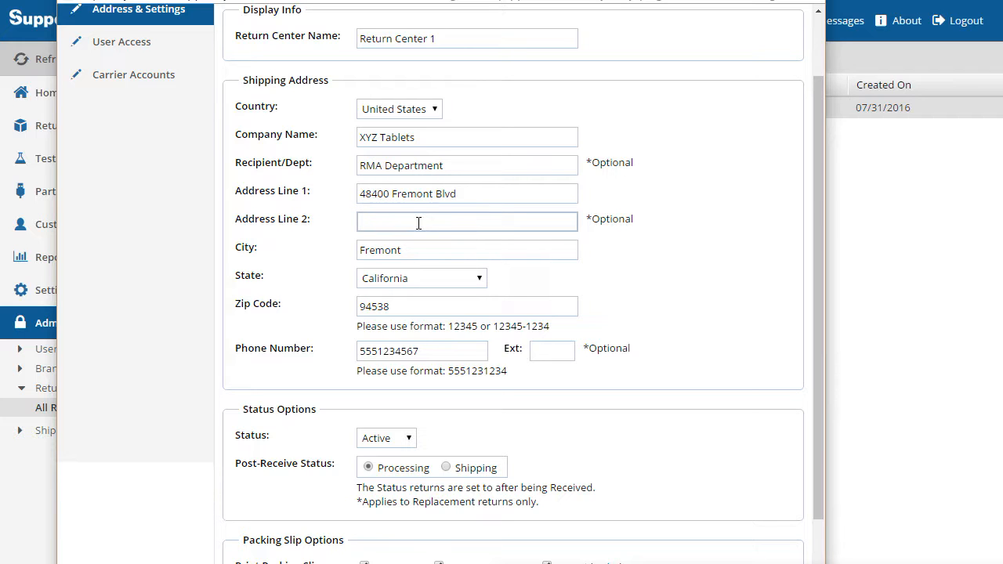
scroll(down, 3)
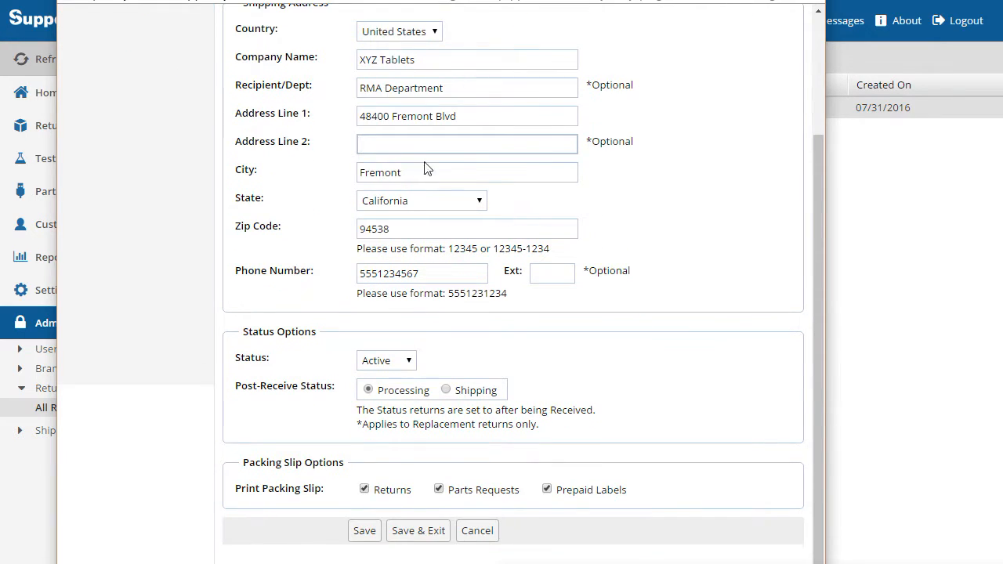
click(363, 530)
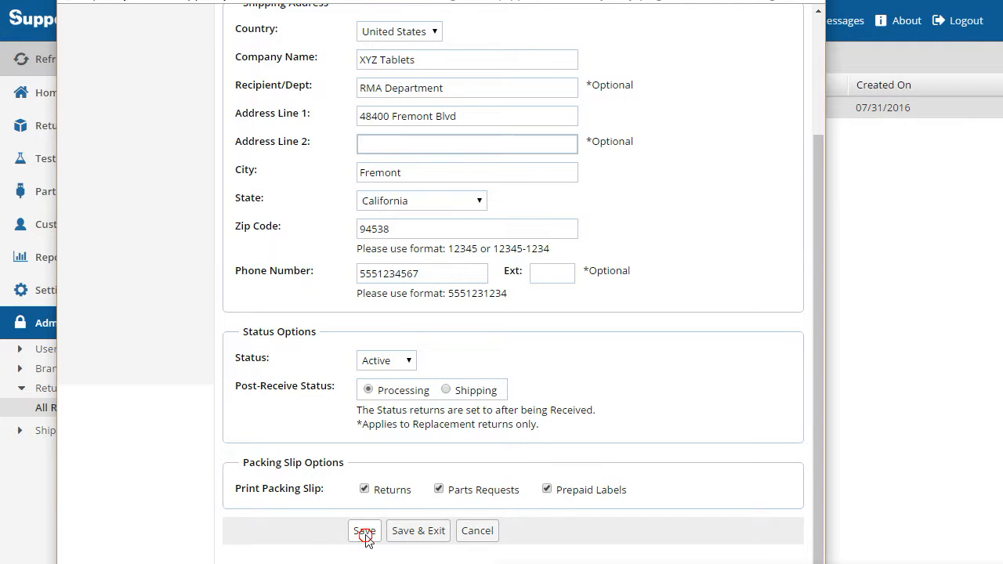
click(362, 531)
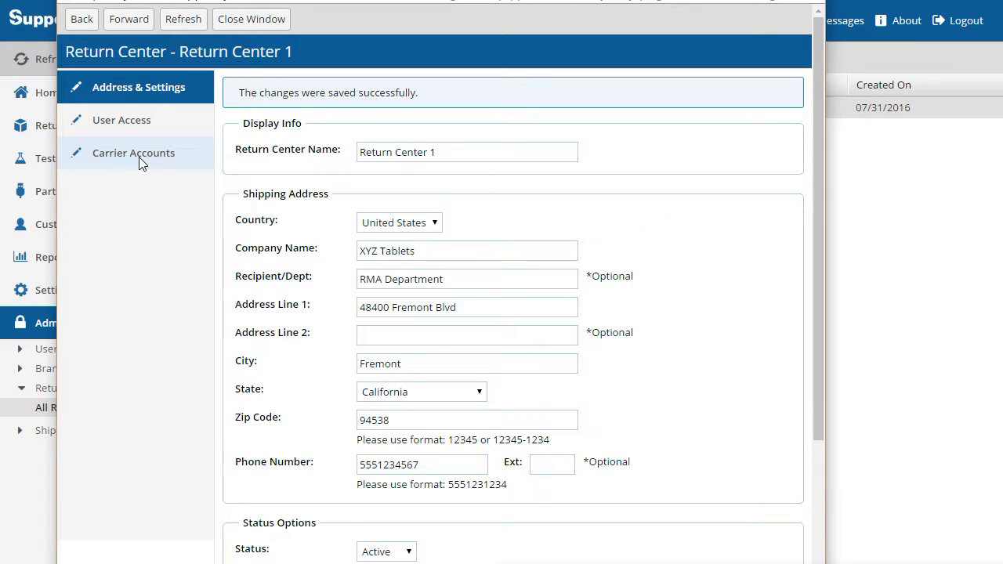
click(133, 153)
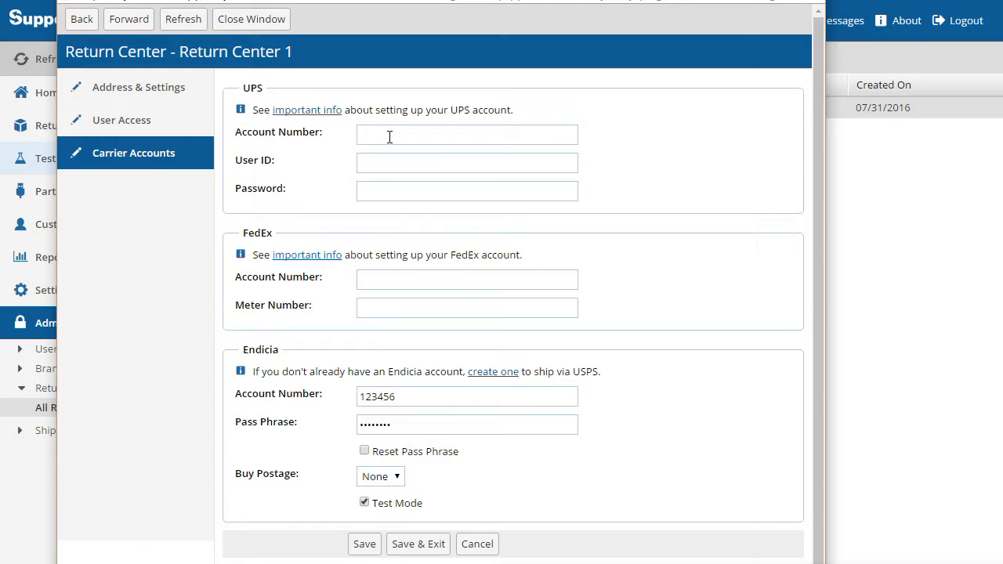
mouse_move(267, 87)
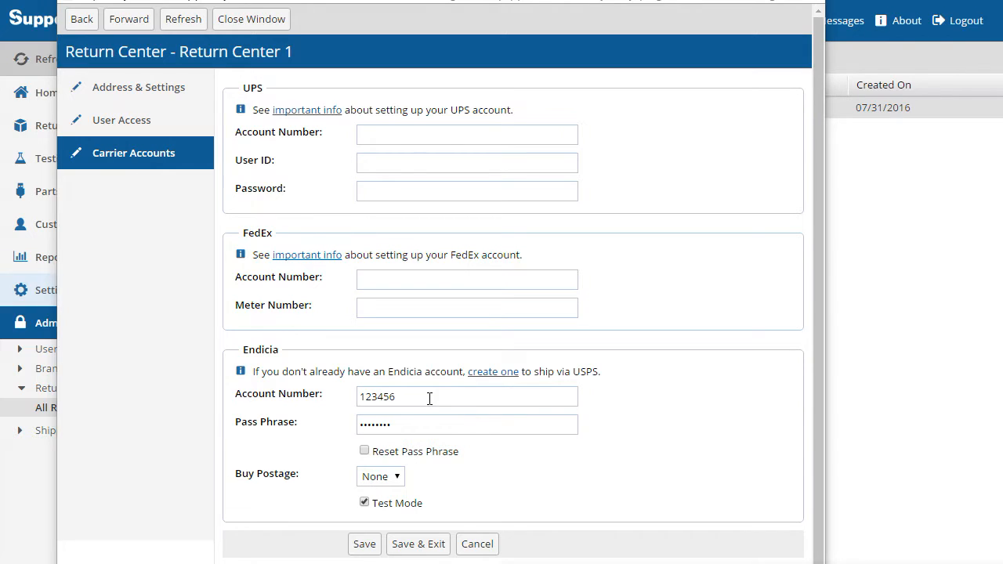
text(2503050)
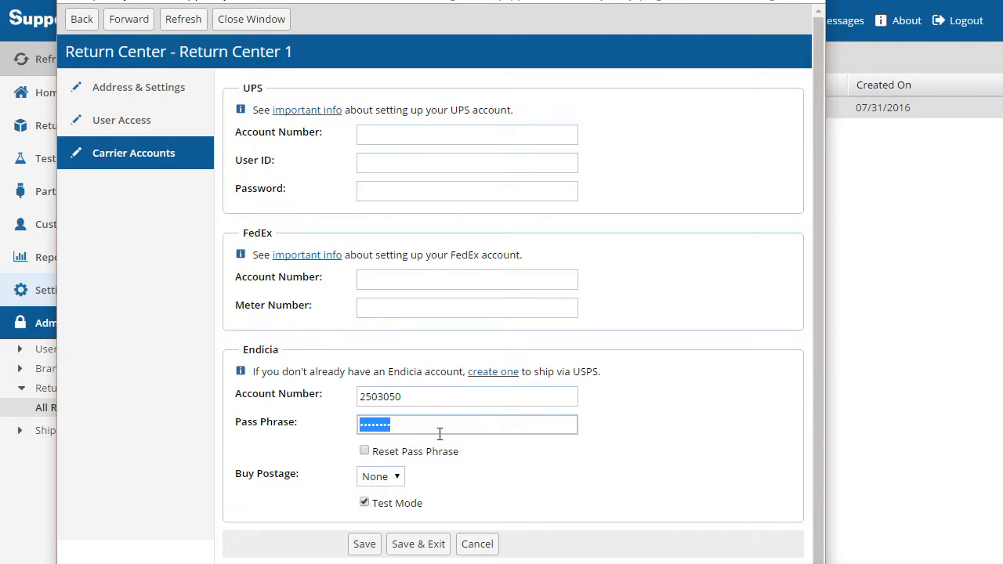
right_click(443, 423)
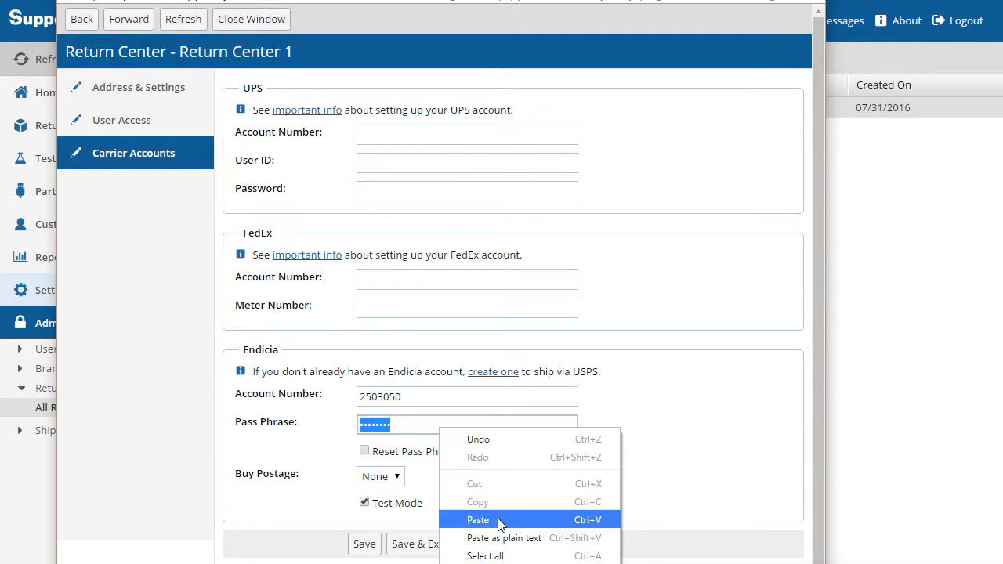
click(479, 520)
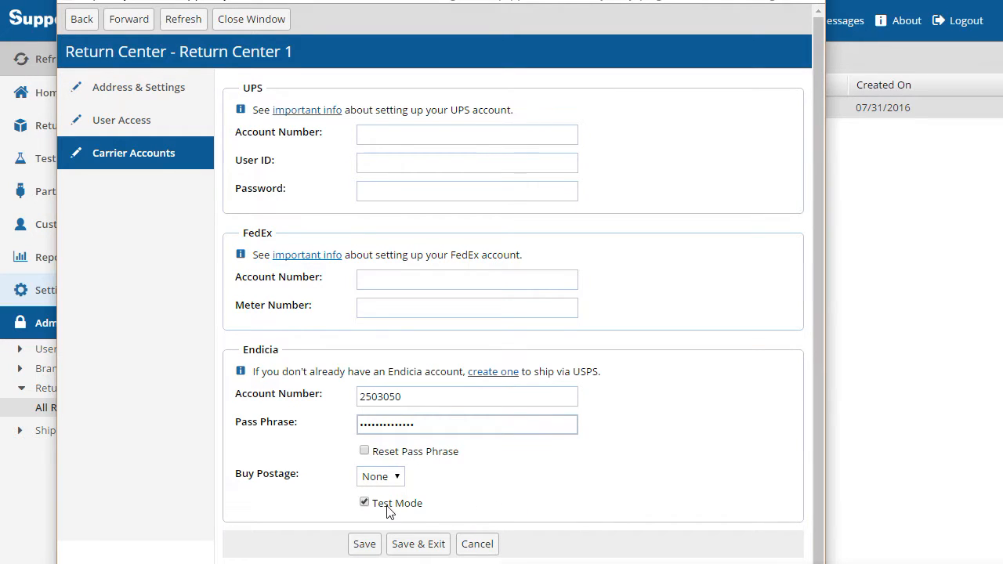
mouse_move(407, 512)
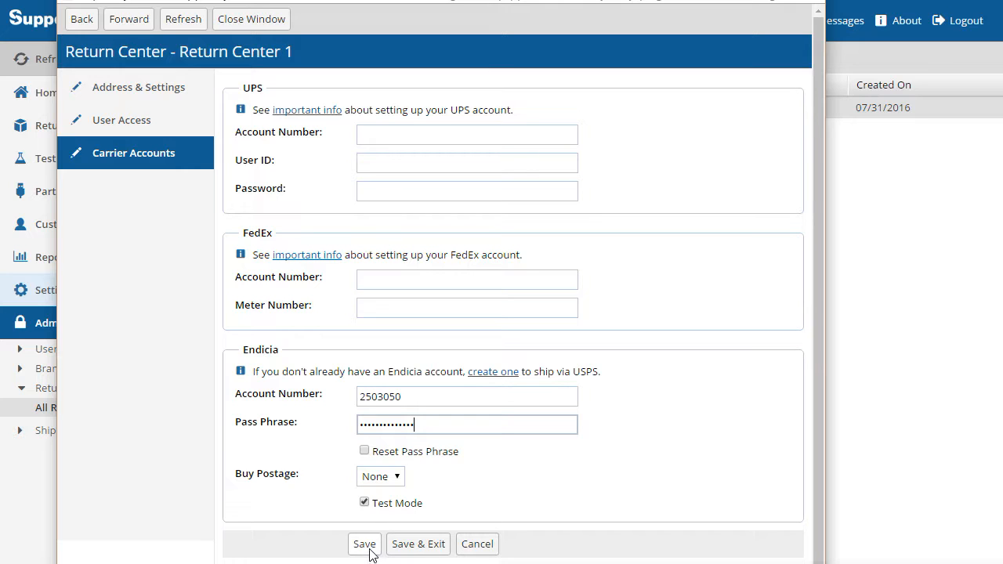
click(364, 544)
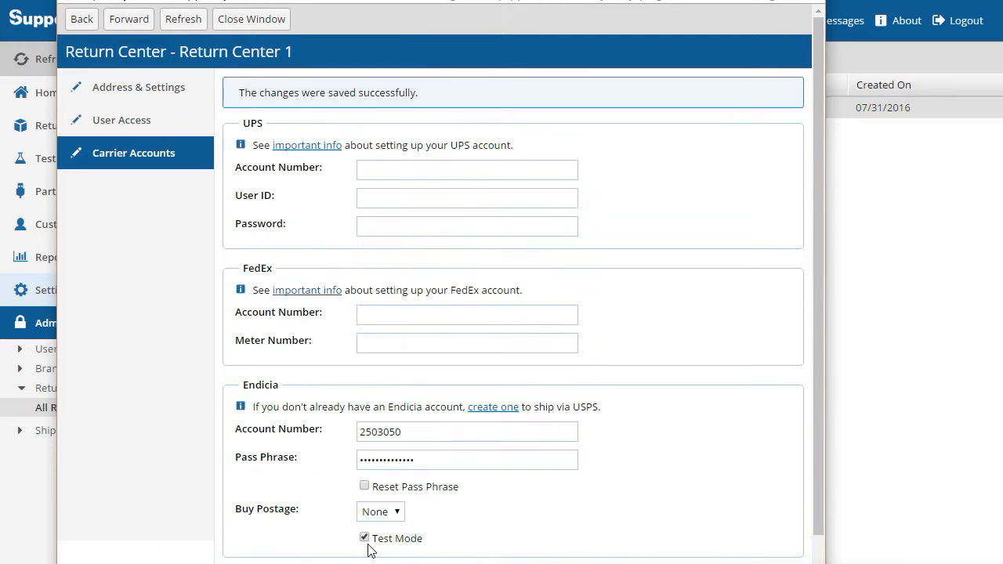
scroll(down, 3)
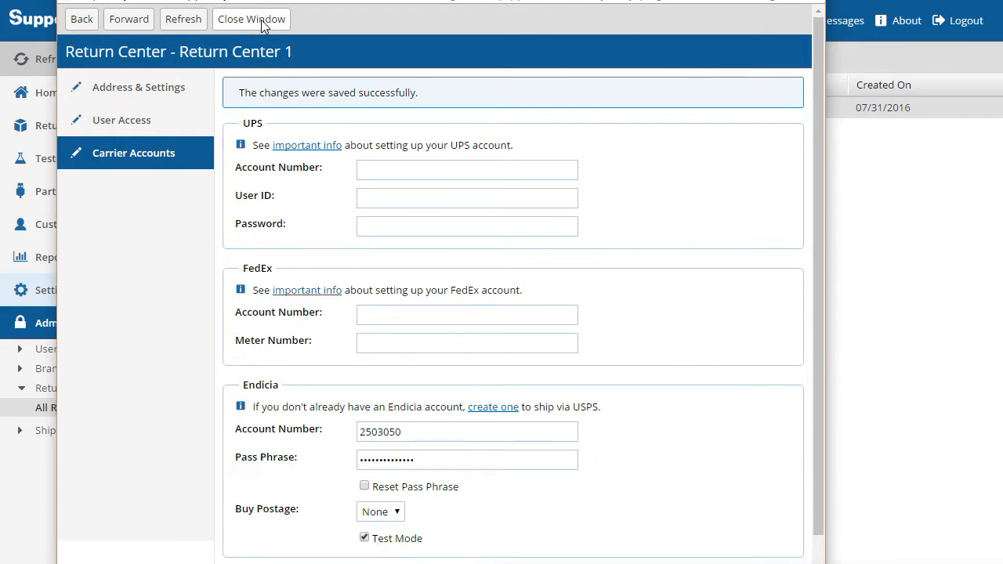
- Close the return center window and open return RN16072 from the shipping queue
click(251, 19)
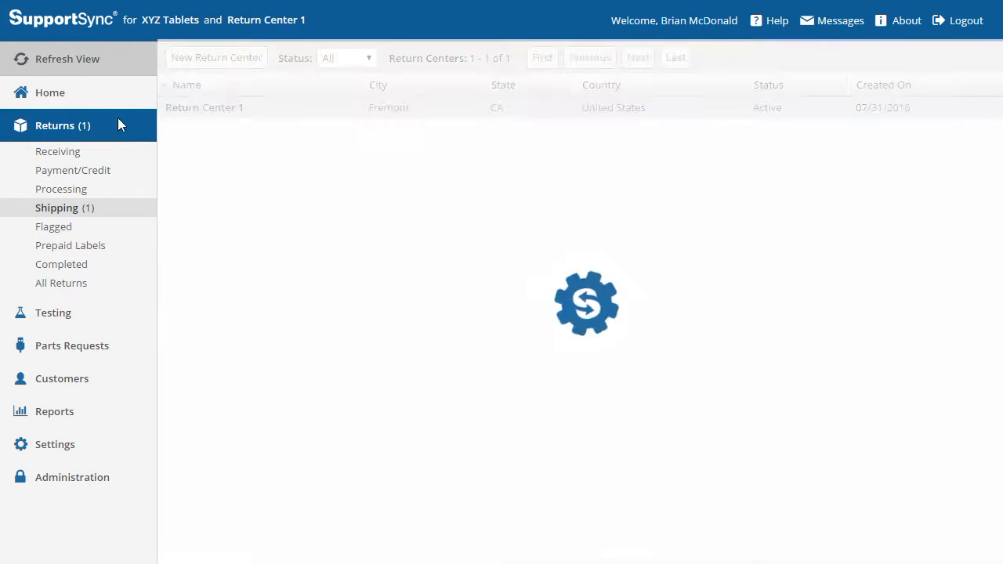
click(57, 207)
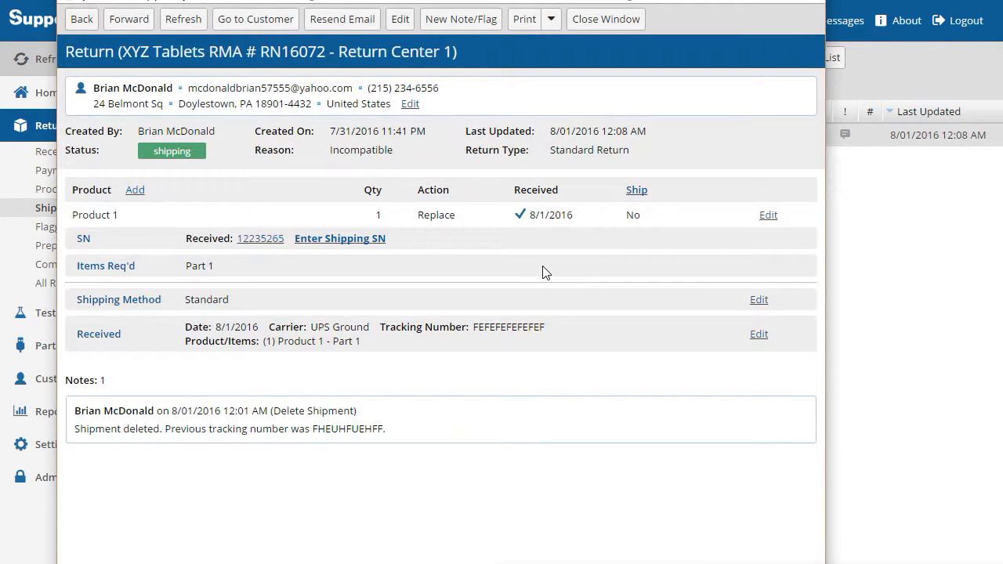
mouse_move(678, 245)
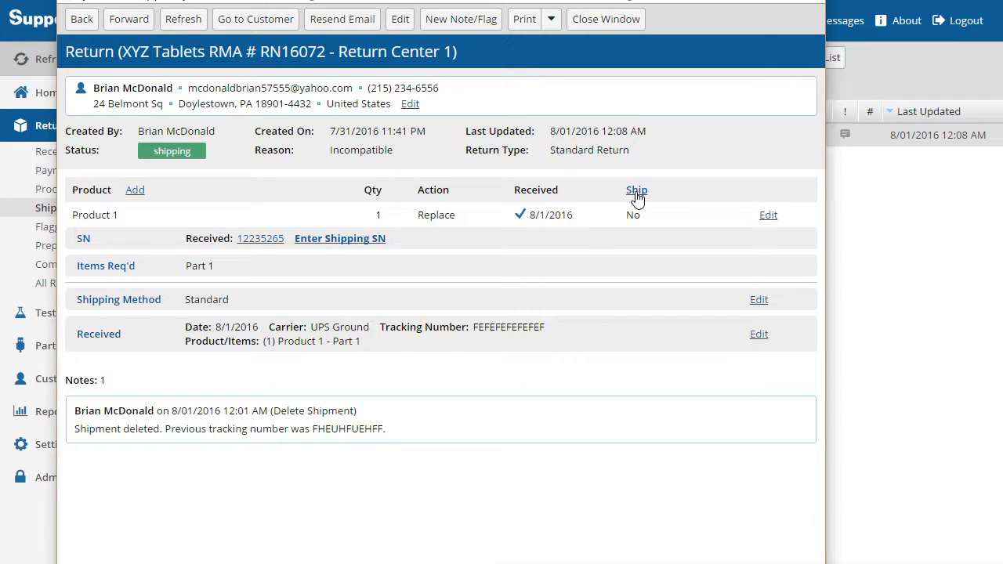
- Start the replacement shipment with USPS Priority Mail as carrier, quoting 7.16 USD
click(636, 189)
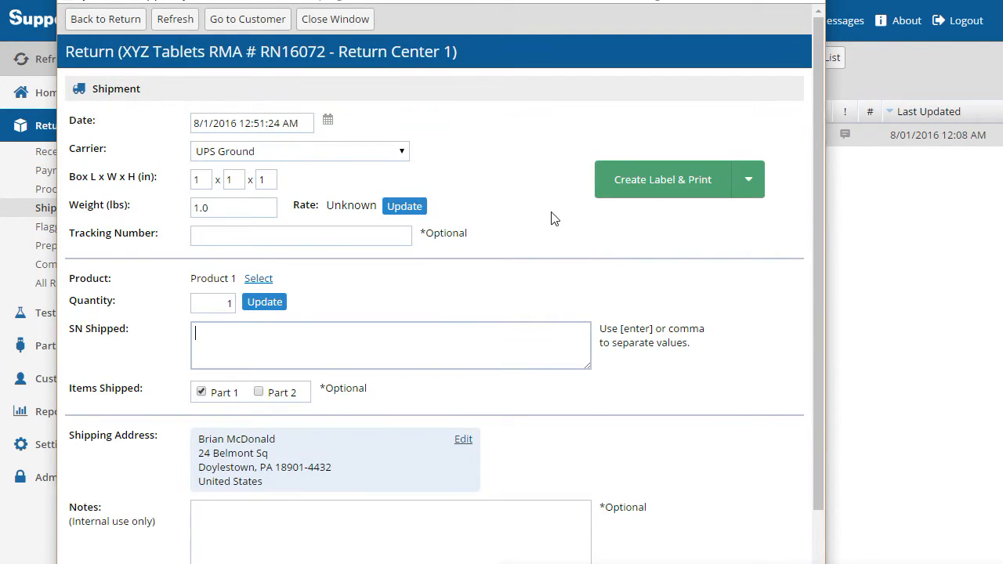
mouse_move(516, 285)
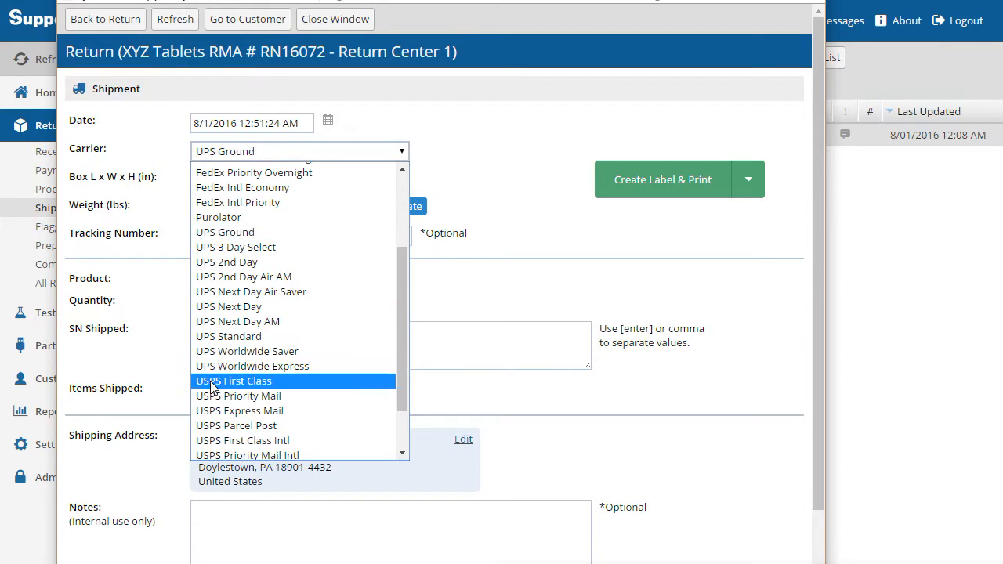
click(238, 395)
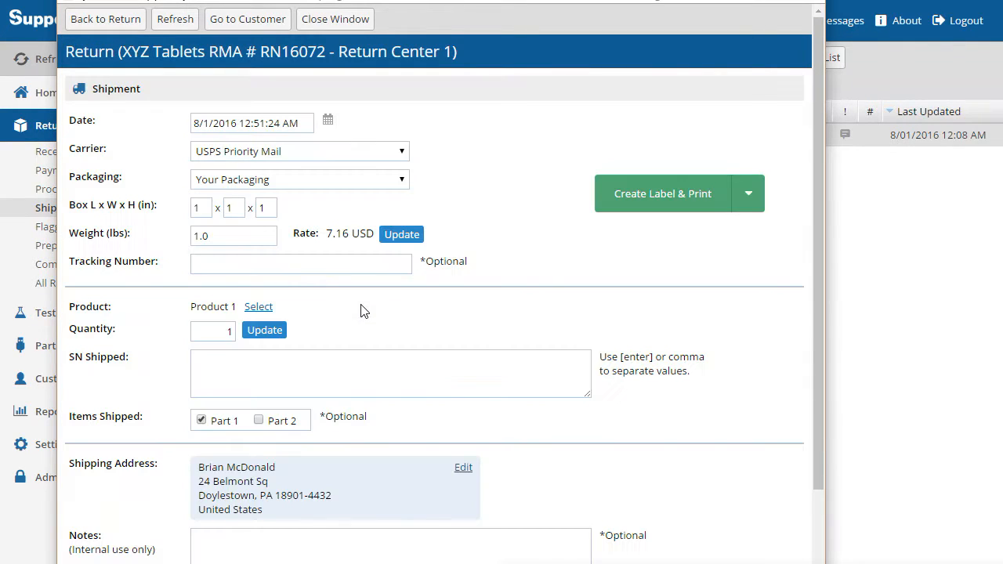
mouse_move(363, 330)
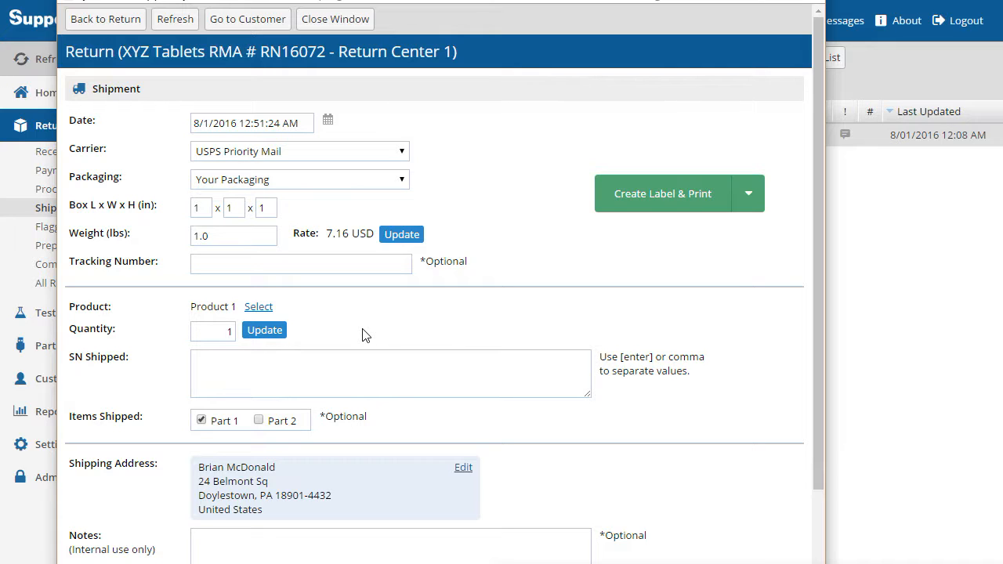
mouse_move(703, 250)
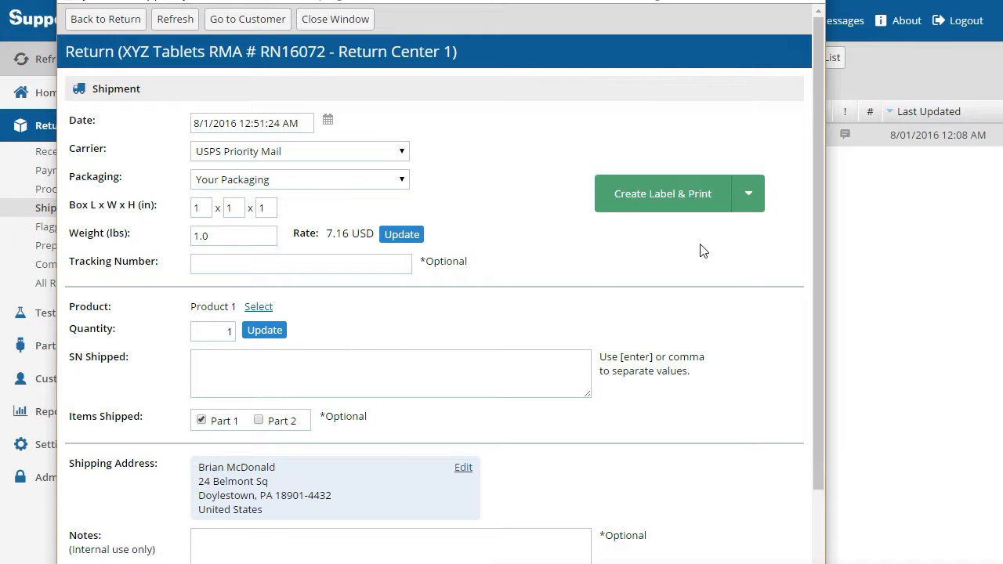
mouse_move(697, 198)
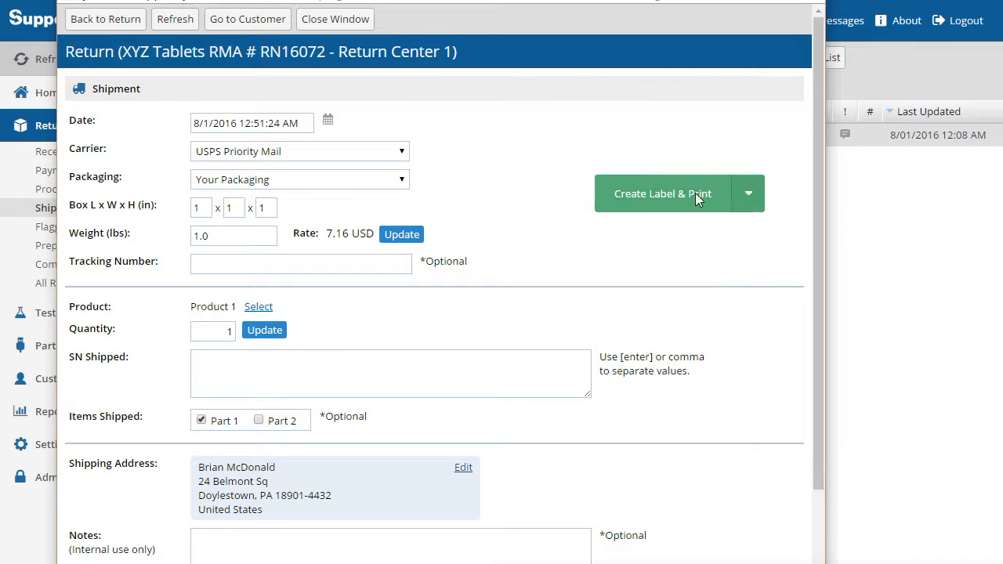
- Open Label Printer Setup and follow Download Printer Client to Neodynamic's WebClientPrint page
click(747, 193)
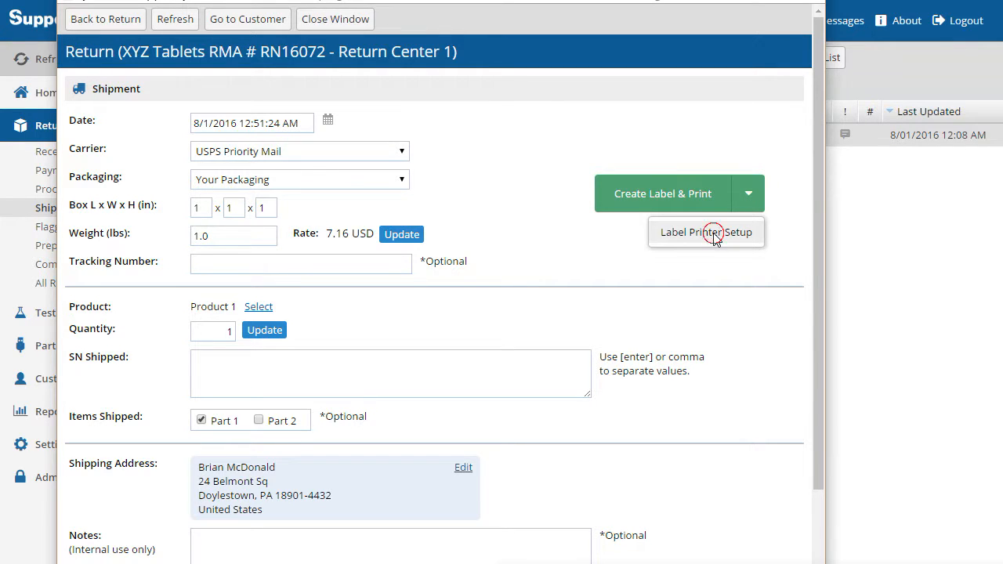
click(706, 232)
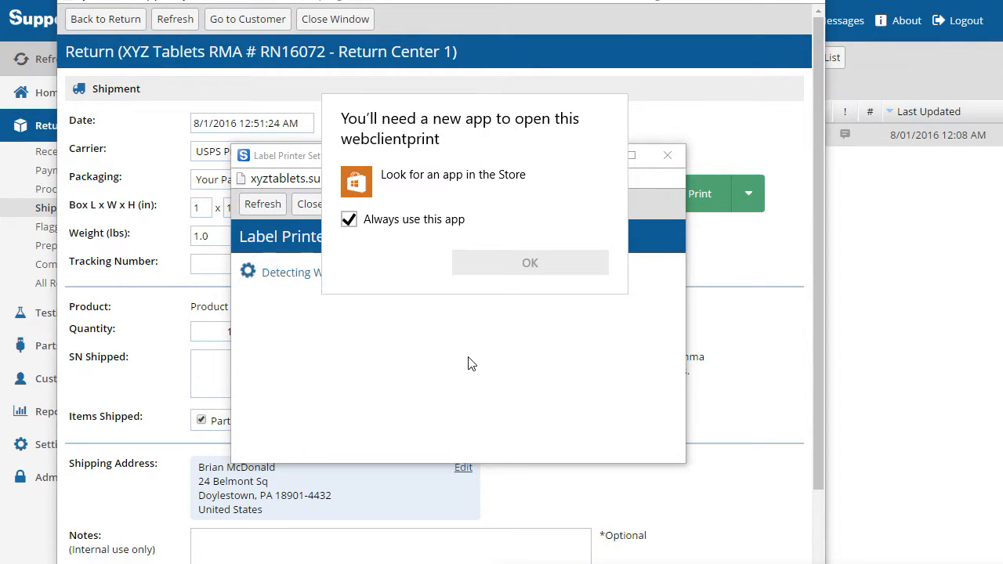
mouse_move(562, 164)
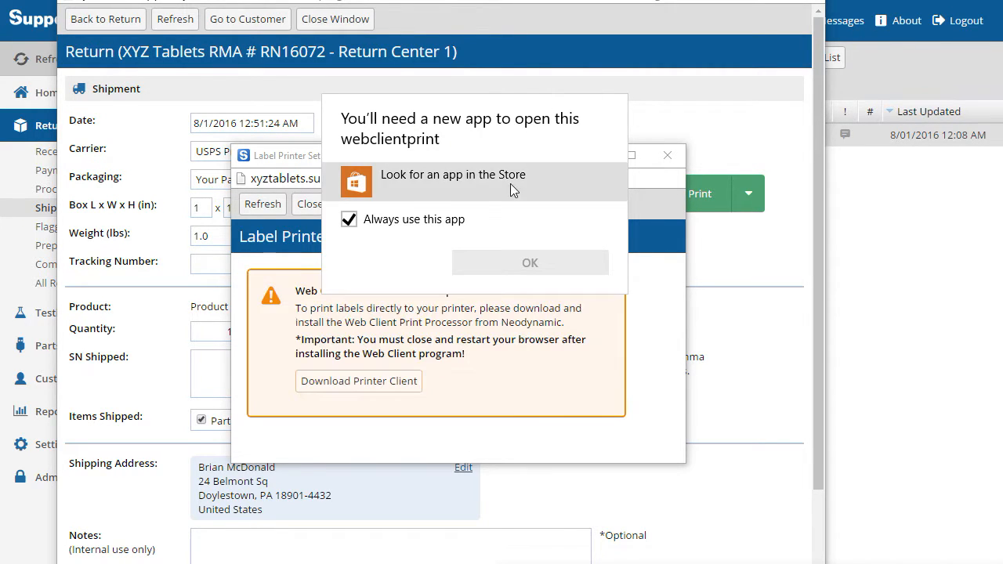
mouse_move(658, 388)
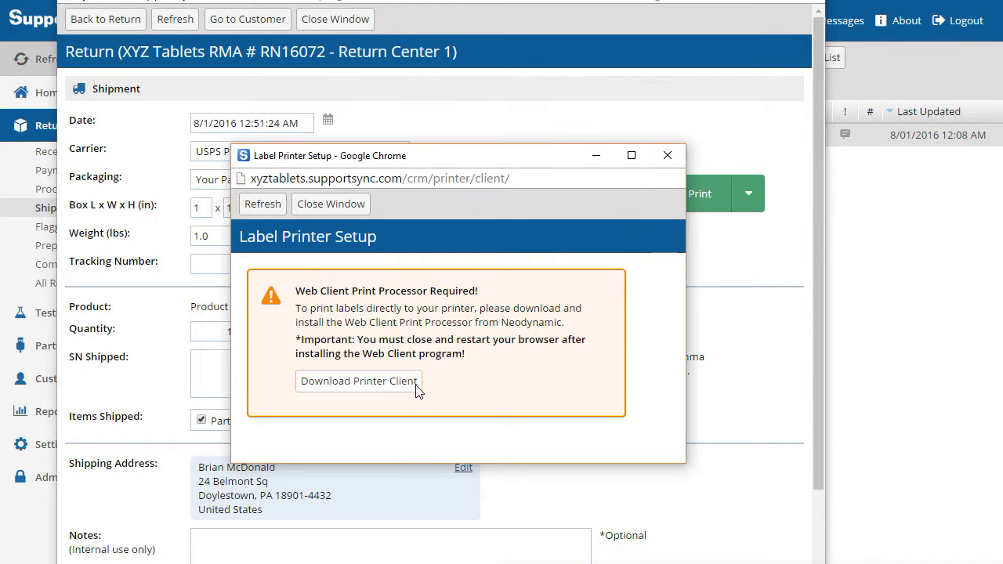
mouse_move(346, 403)
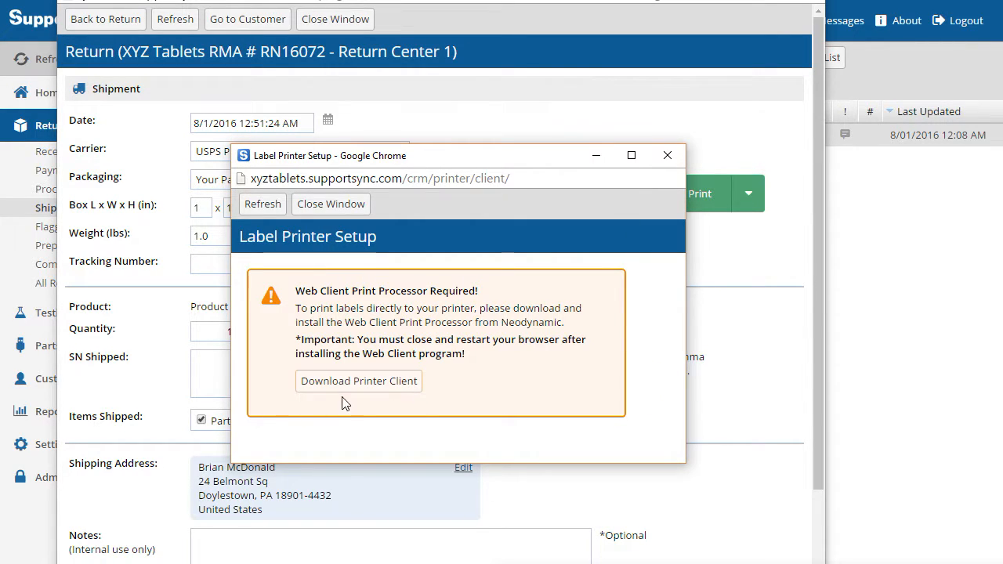
mouse_move(345, 389)
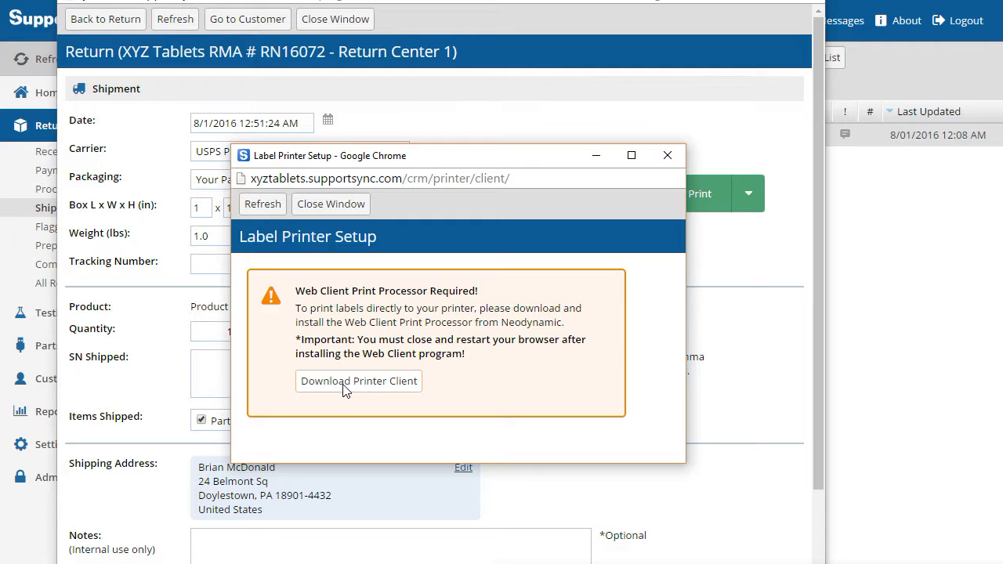
click(358, 380)
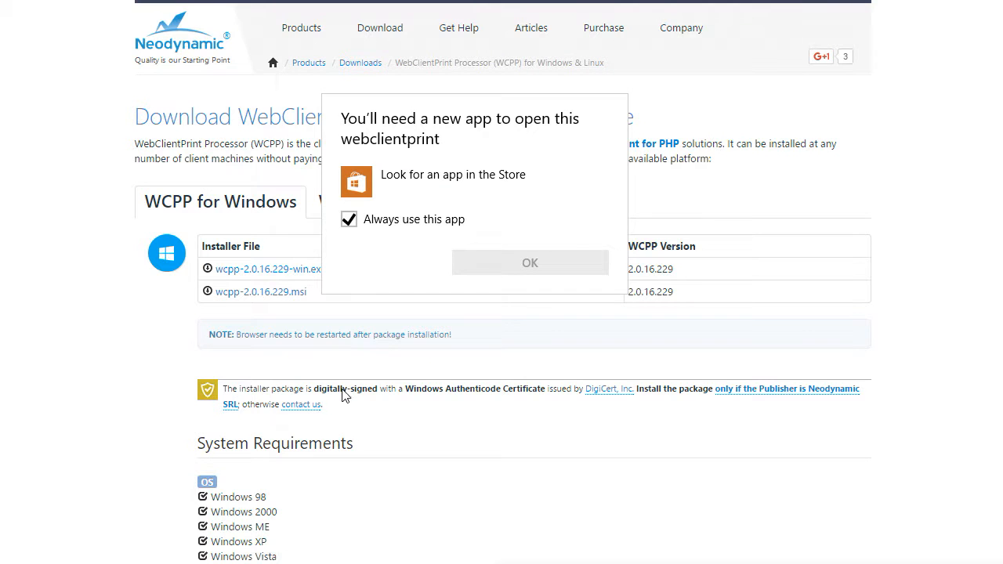
- Download and run the wcpp-2.0.16.229-win.exe WebClientPrint installer
click(530, 262)
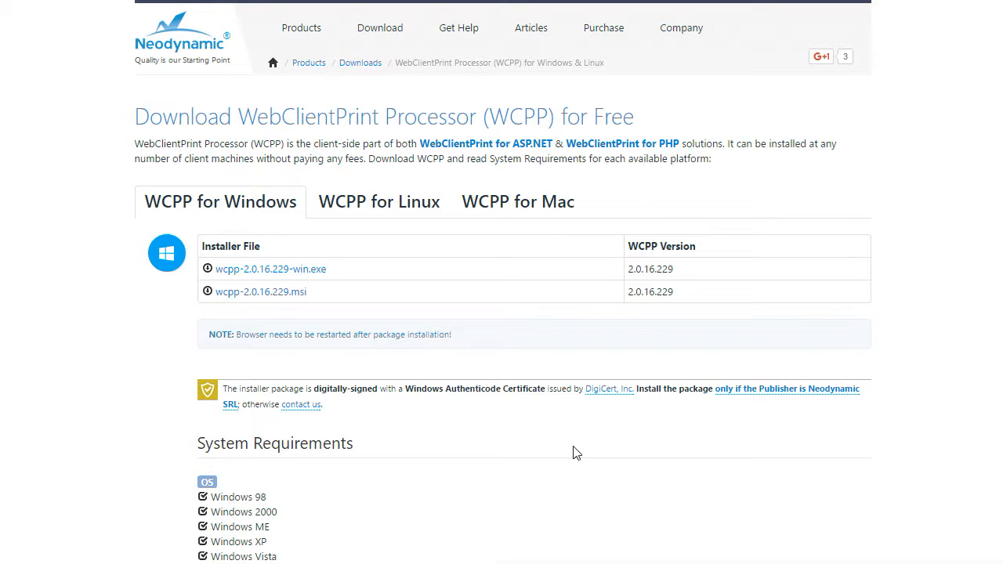
mouse_move(331, 283)
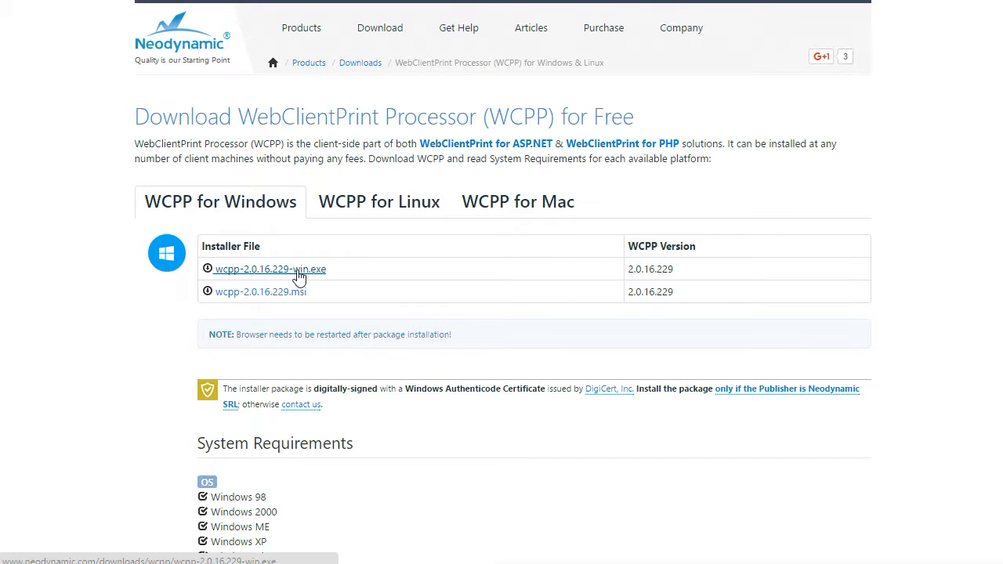
click(271, 269)
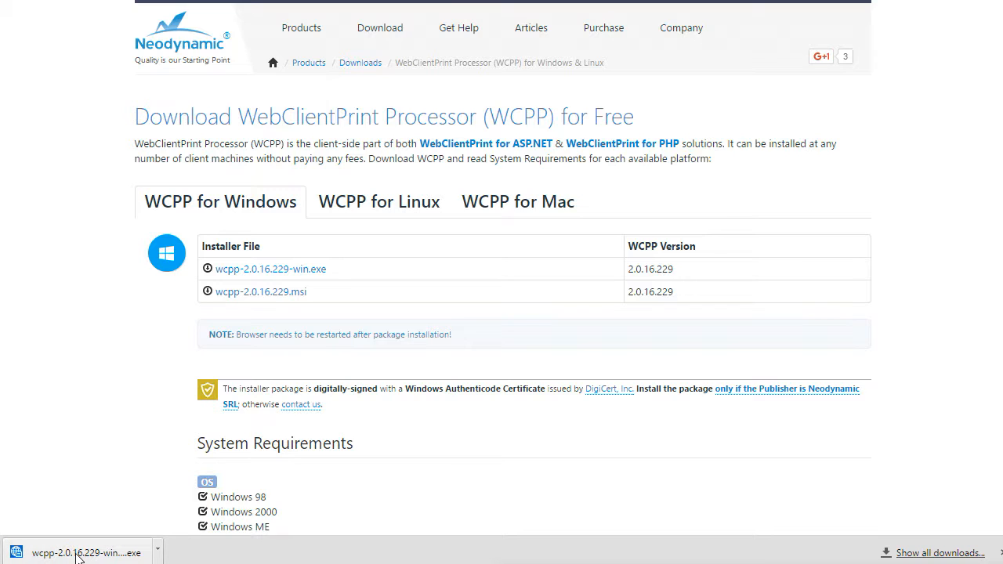
click(78, 548)
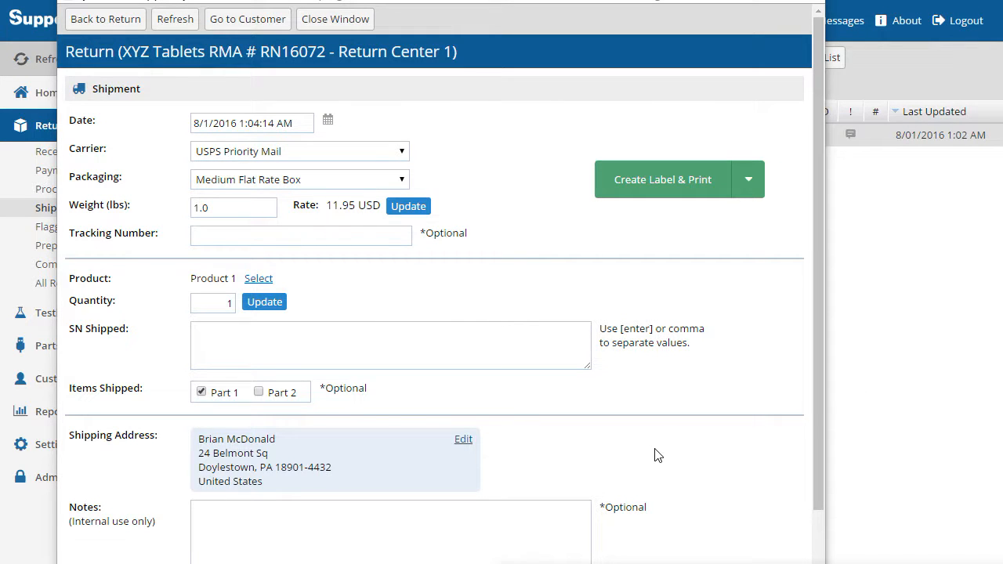
mouse_move(750, 181)
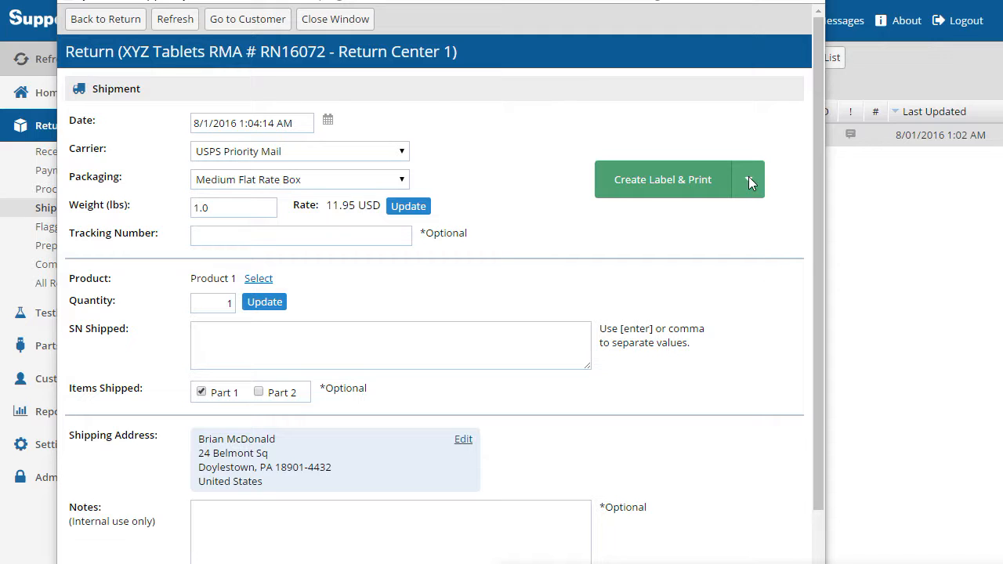
- Reopen Label Printer Setup so it detects the Web Client Print Processor
click(748, 180)
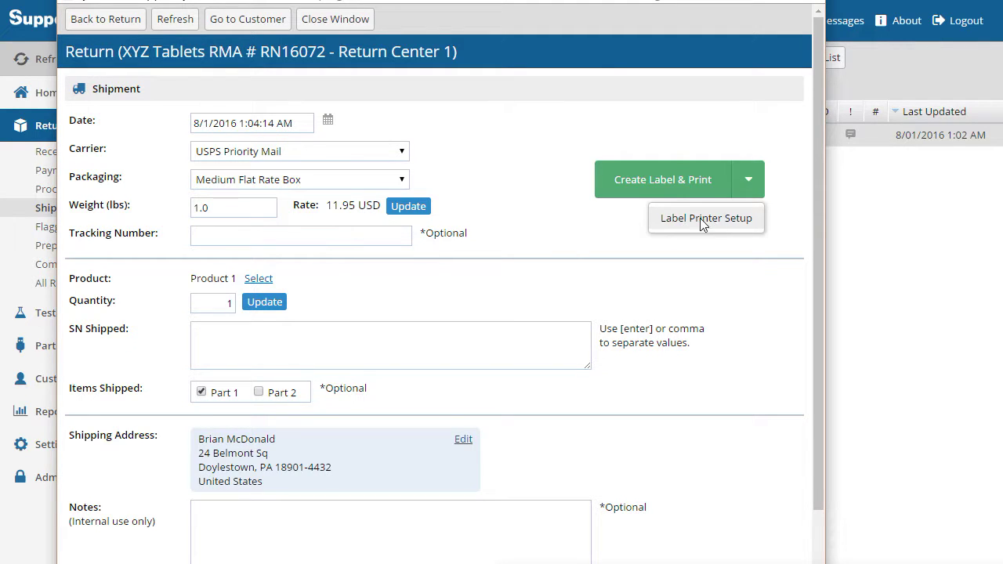
mouse_move(686, 225)
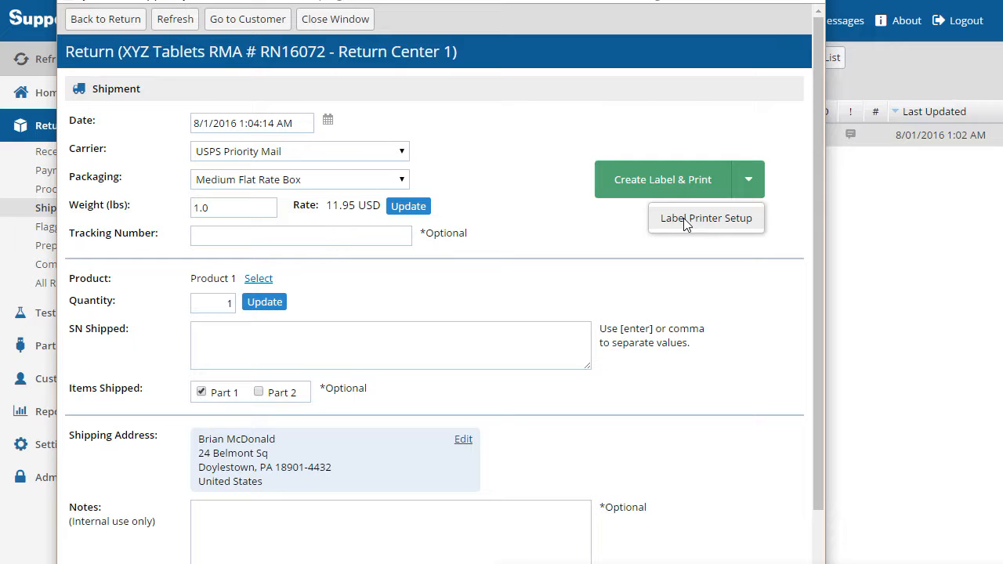
click(706, 218)
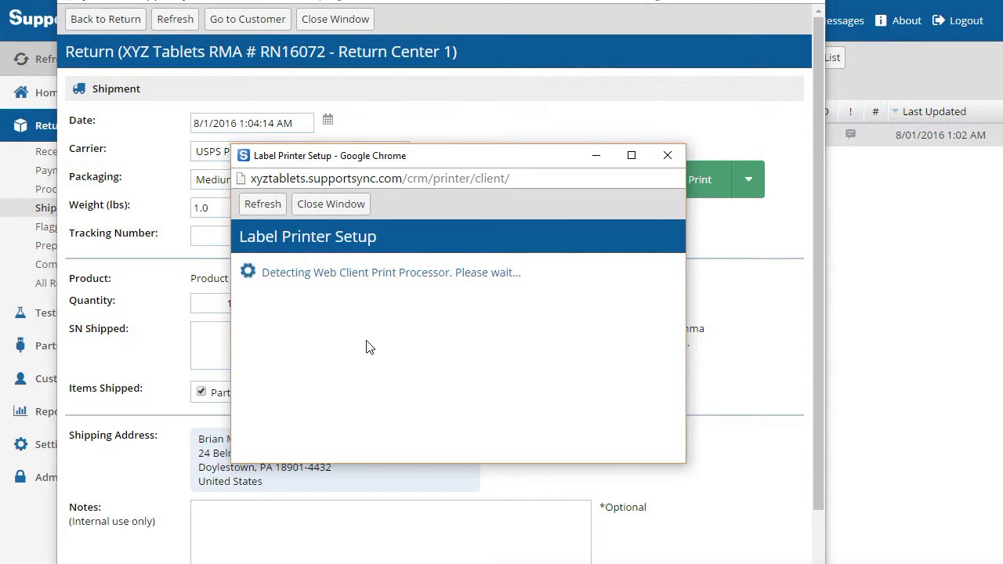
mouse_move(383, 345)
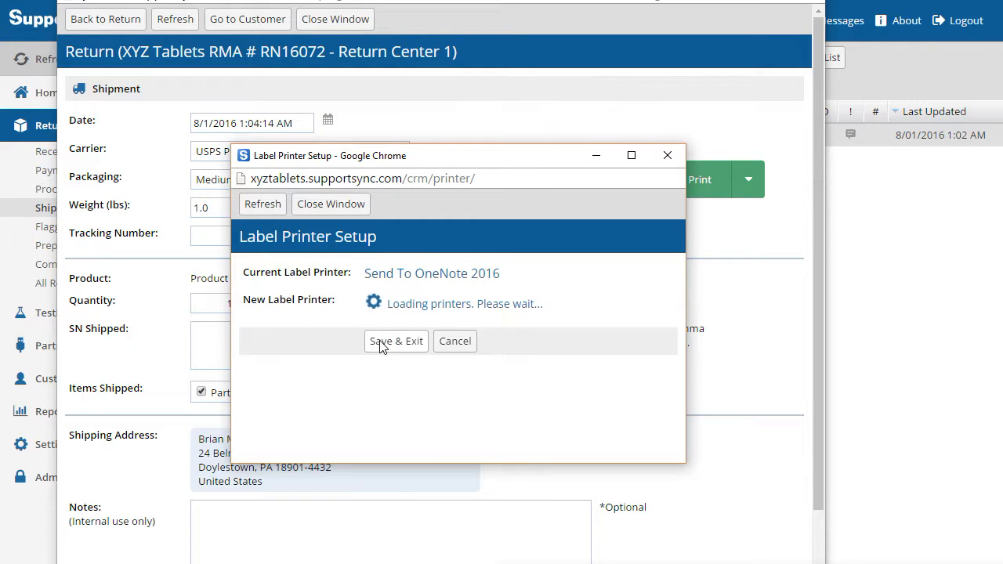
mouse_move(547, 362)
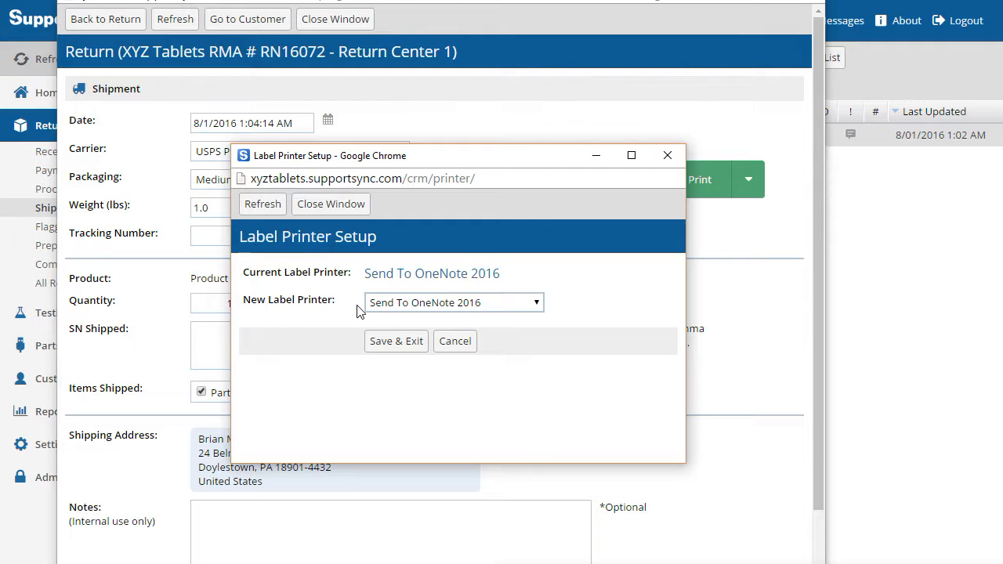
mouse_move(509, 313)
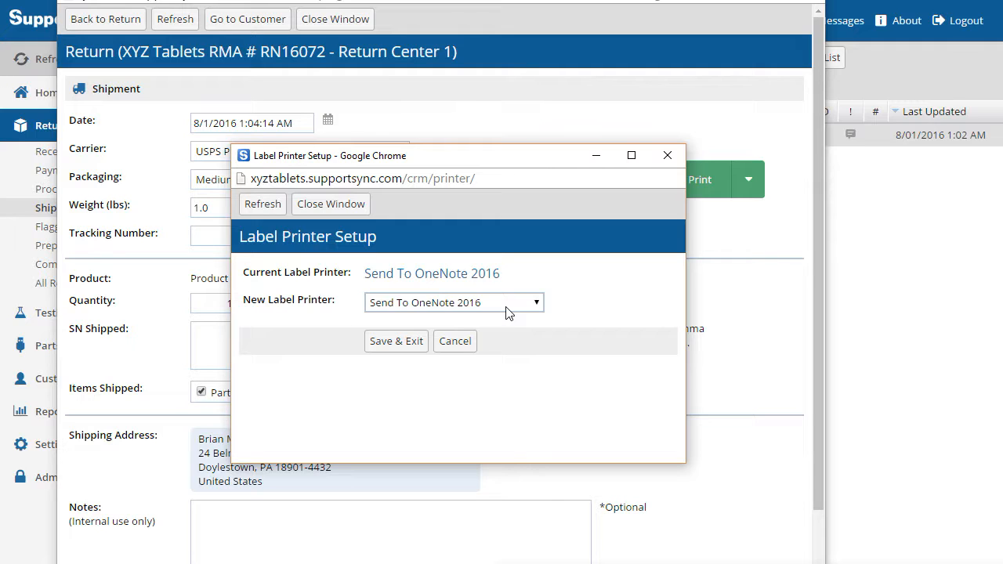
mouse_move(477, 437)
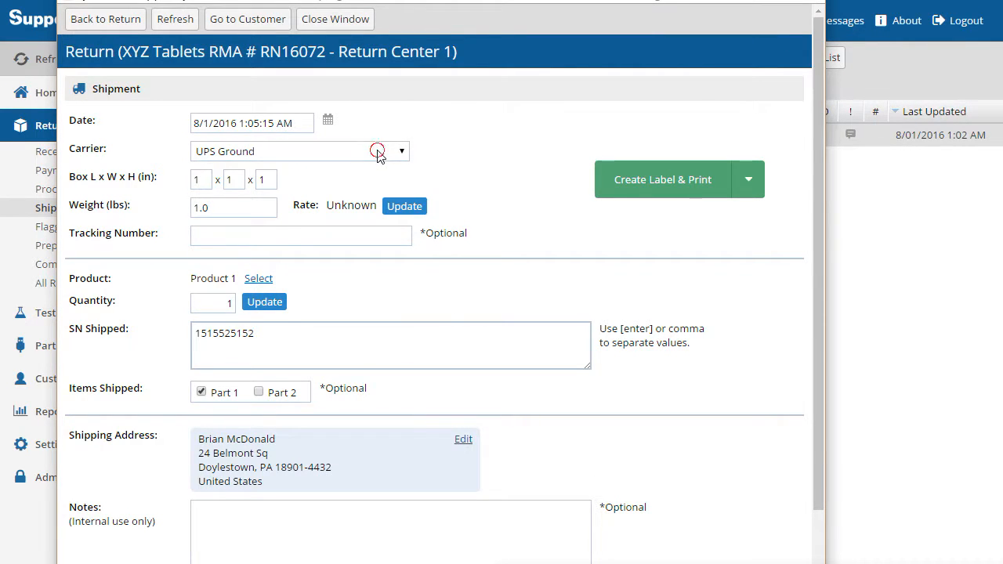
click(378, 150)
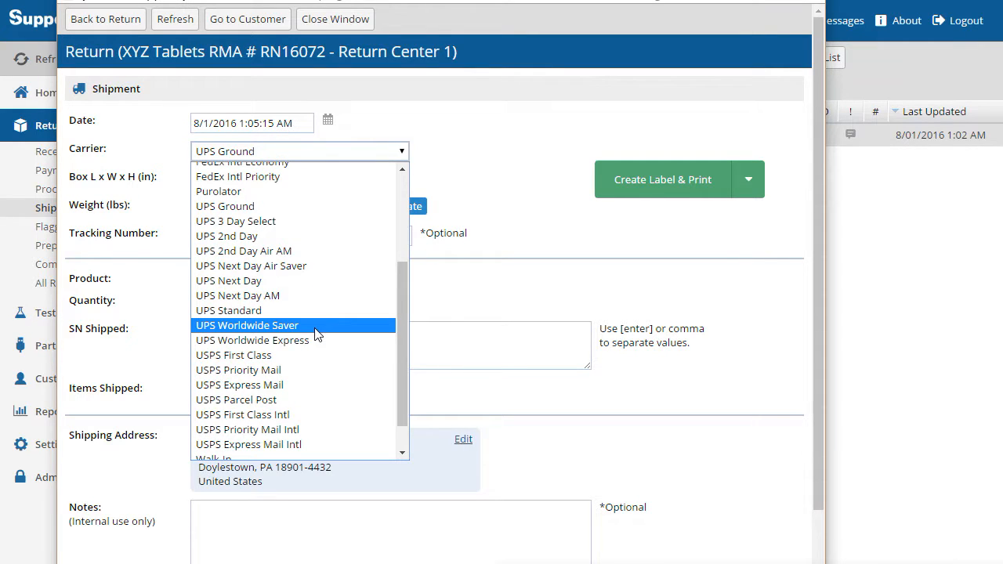
click(237, 370)
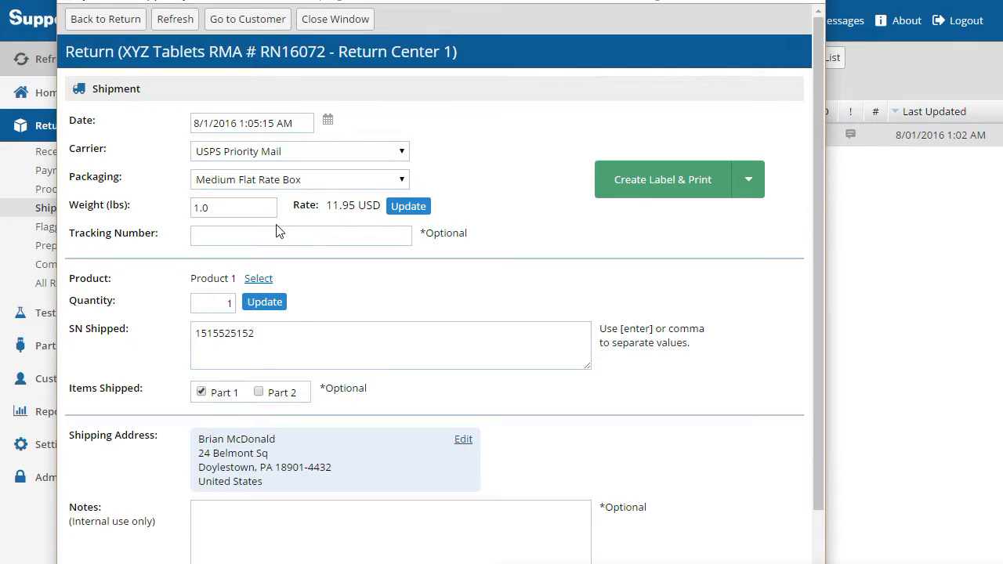
click(275, 338)
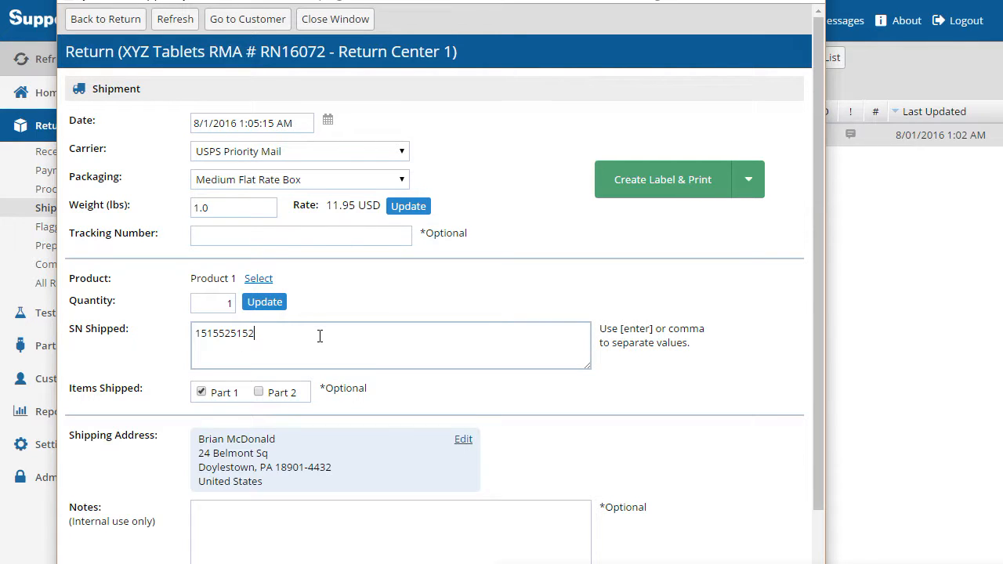
scroll(down, 3)
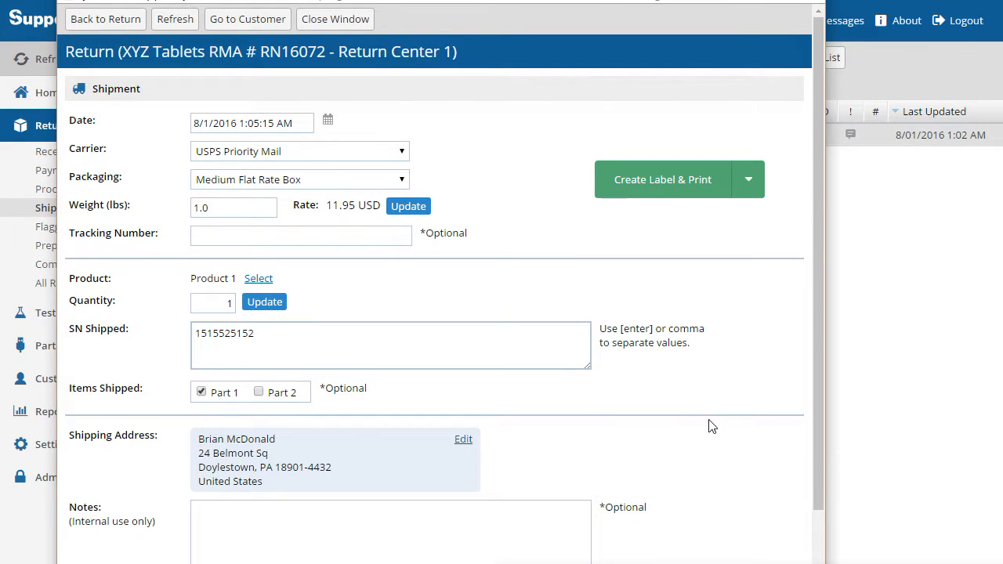
mouse_move(456, 348)
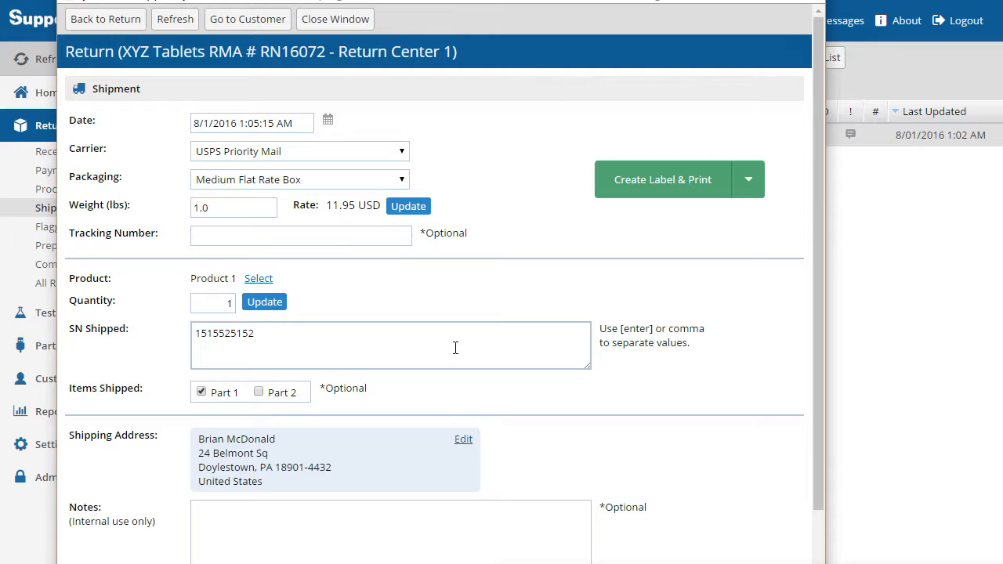
mouse_move(653, 202)
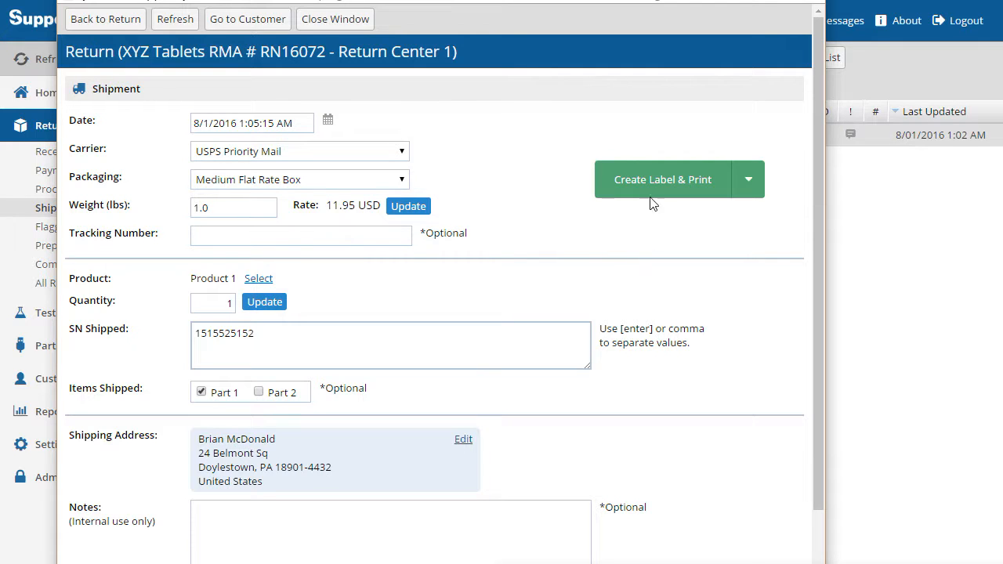
click(650, 179)
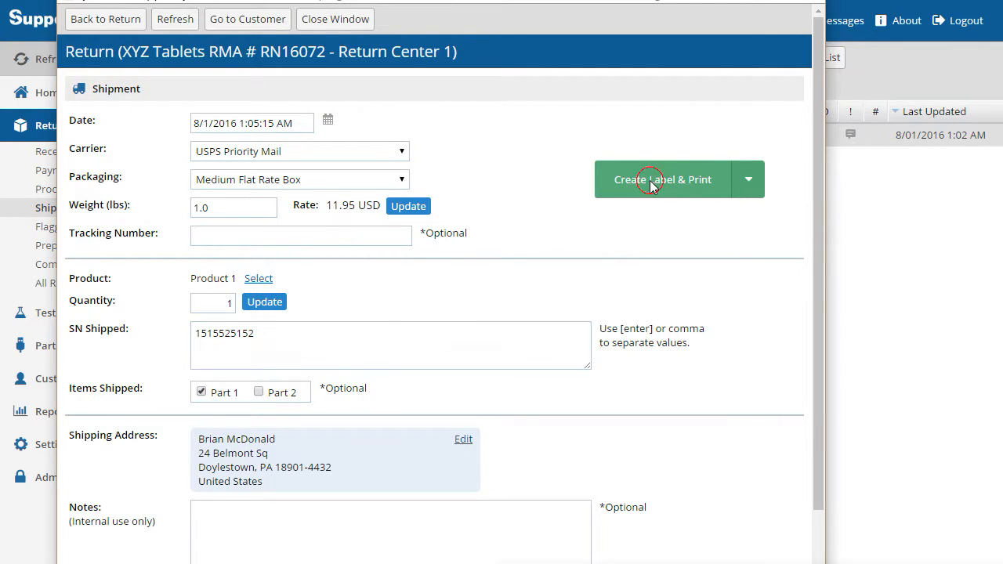
- Confirm label creation, completing RN16072 with a tracking number and emailing the customer
click(662, 179)
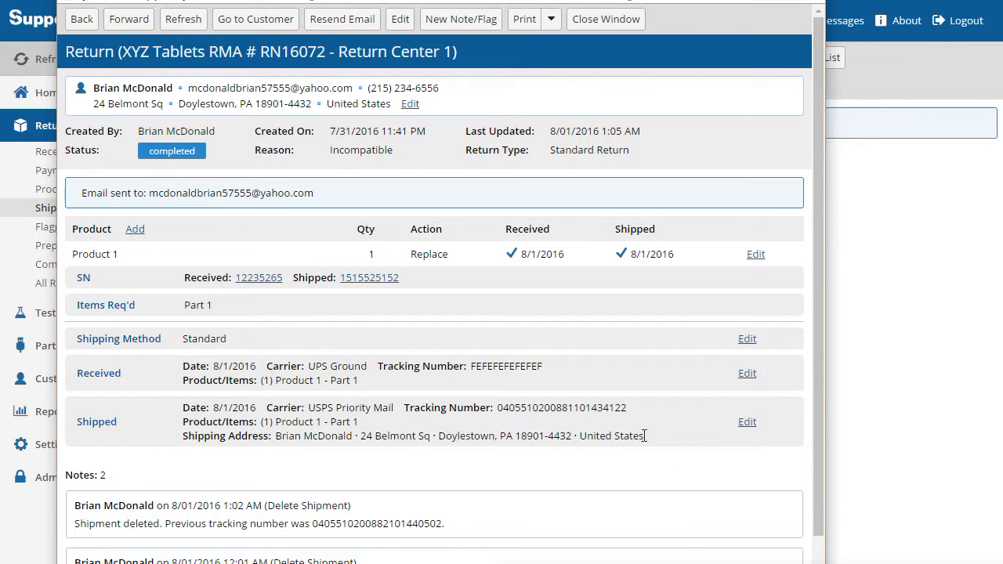
mouse_move(486, 437)
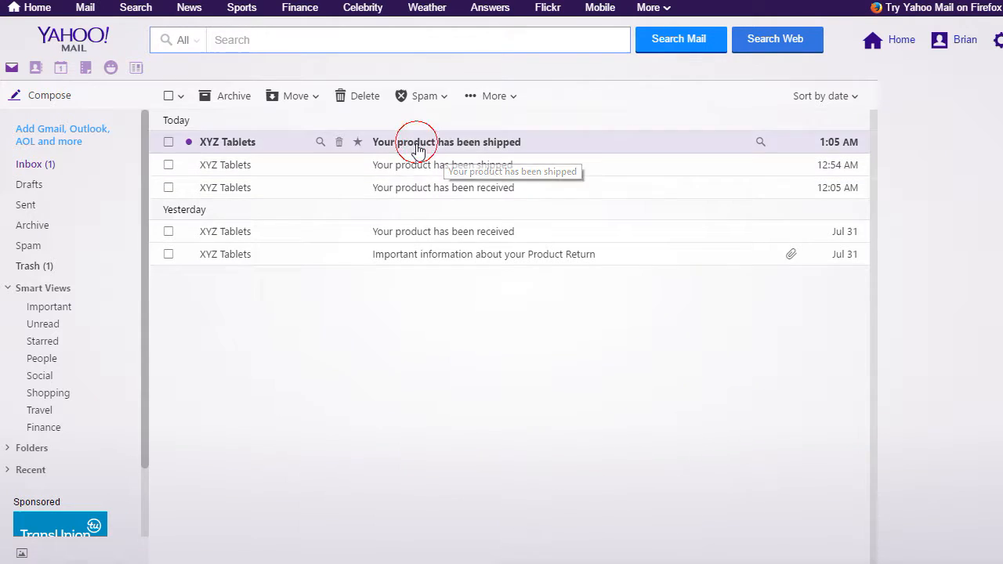
- Open the latest 'Your product has been shipped' email from XYZ Tablets
click(415, 141)
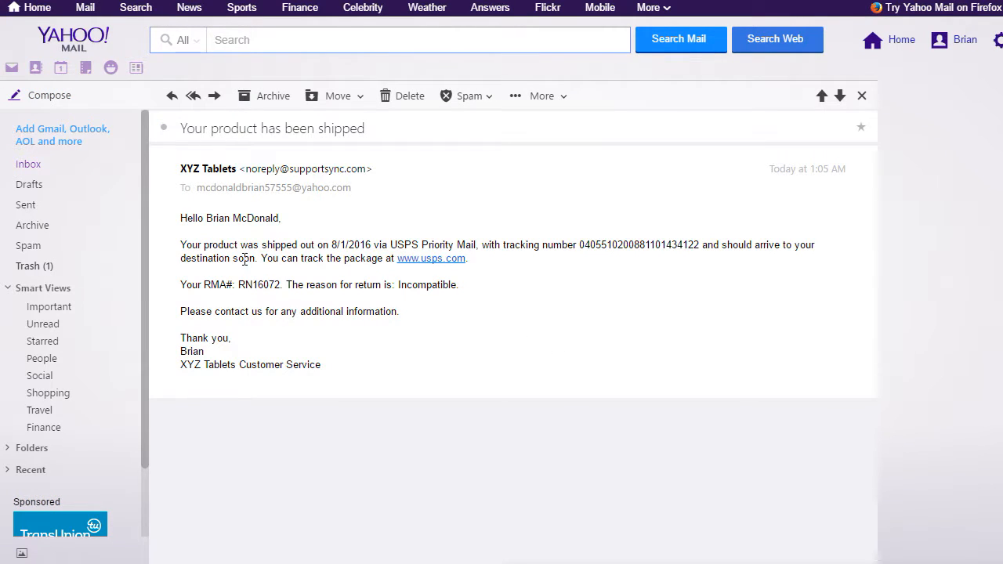
mouse_move(663, 261)
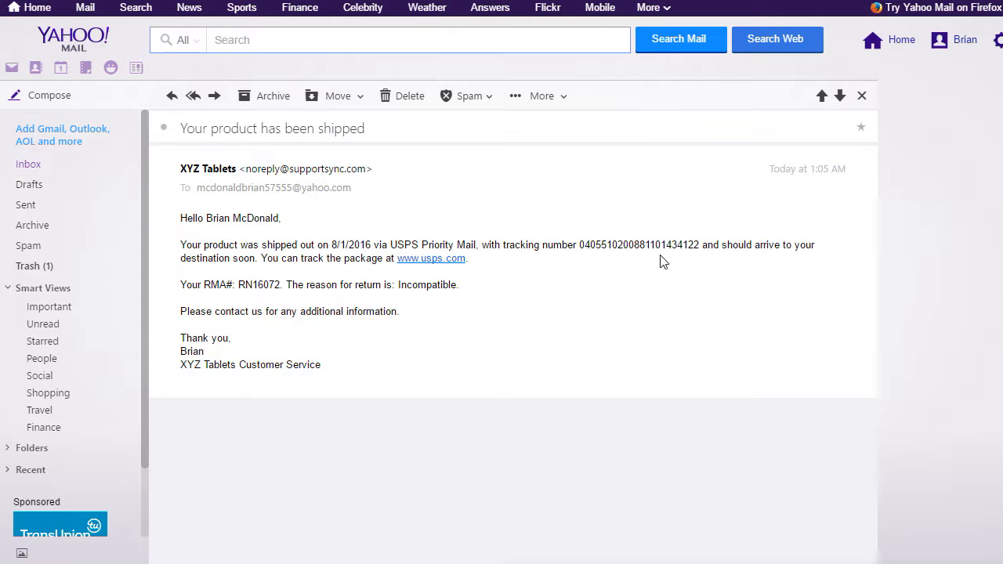
mouse_move(565, 303)
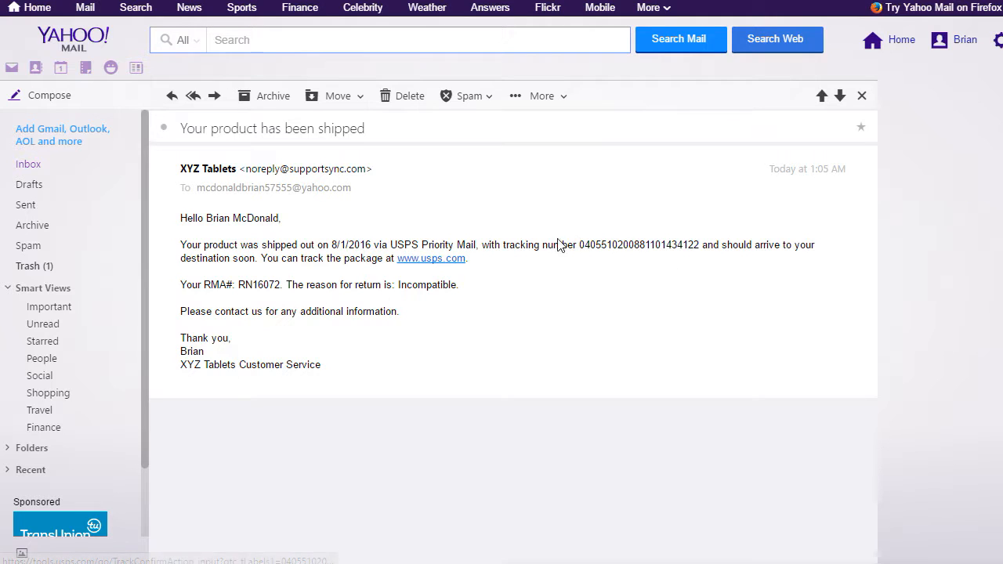
mouse_move(514, 373)
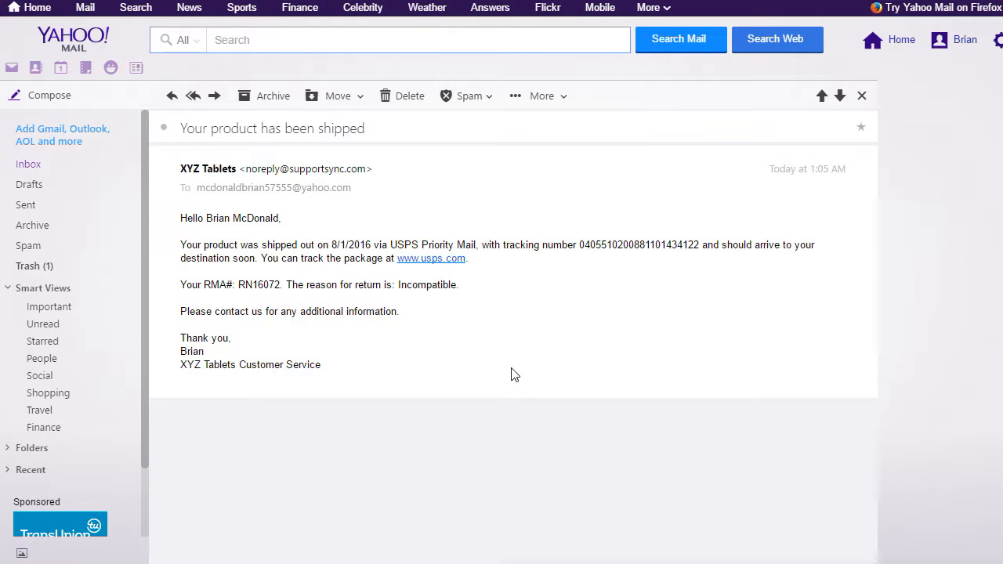
mouse_move(567, 392)
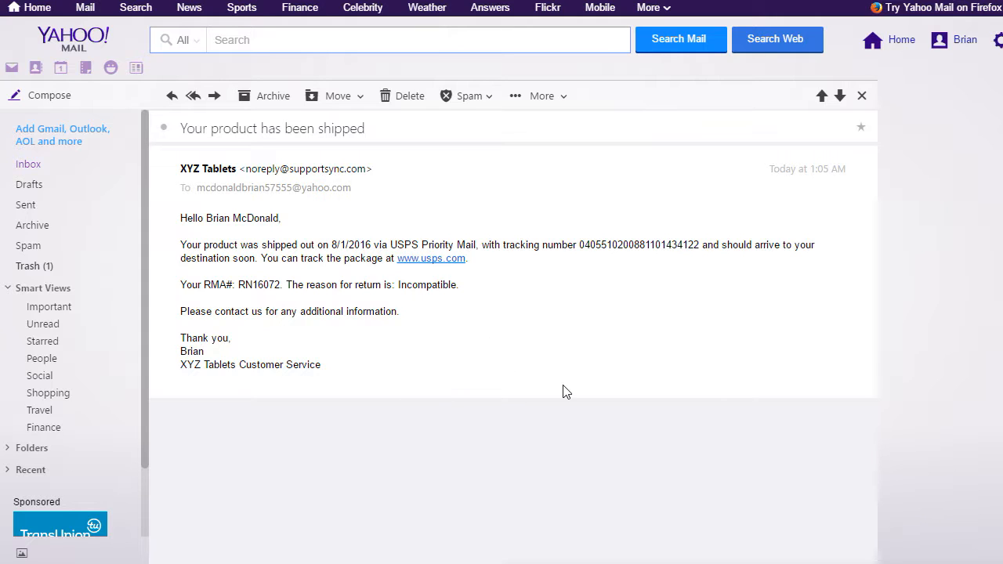
mouse_move(561, 388)
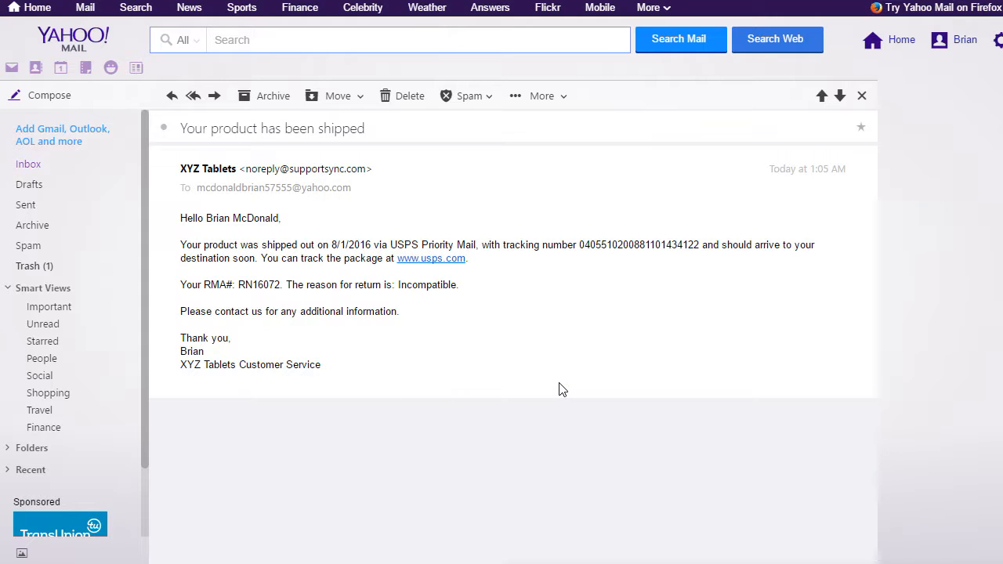
mouse_move(505, 384)
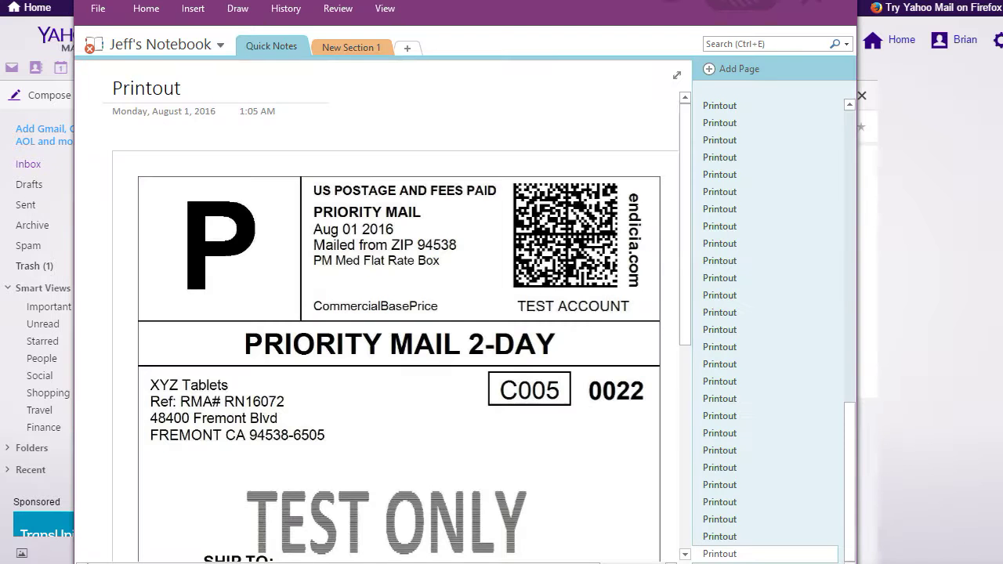
- Scroll through the RN16072 Priority Mail 2-Day label printout, checking the shipping addresses
click(117, 87)
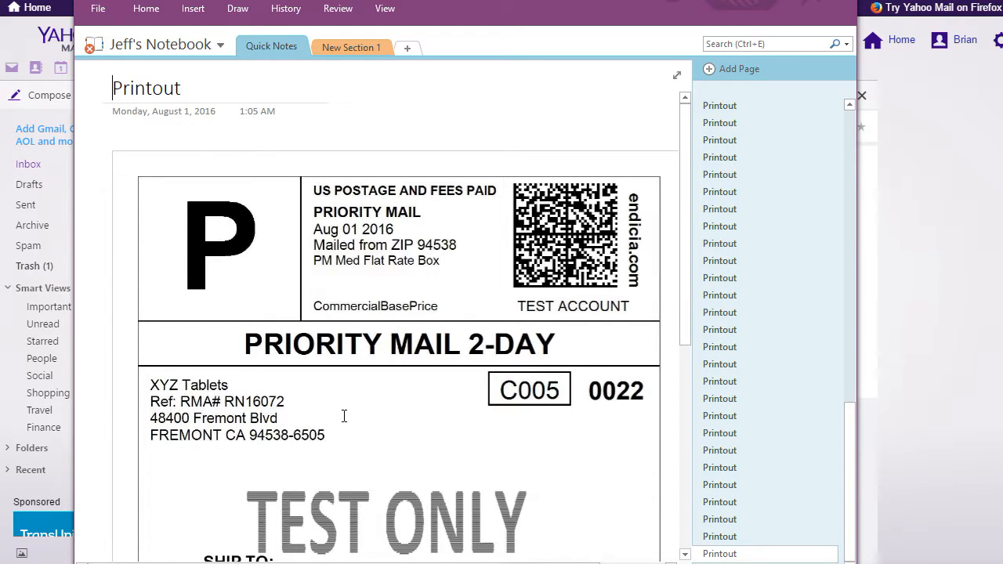
scroll(down, 3)
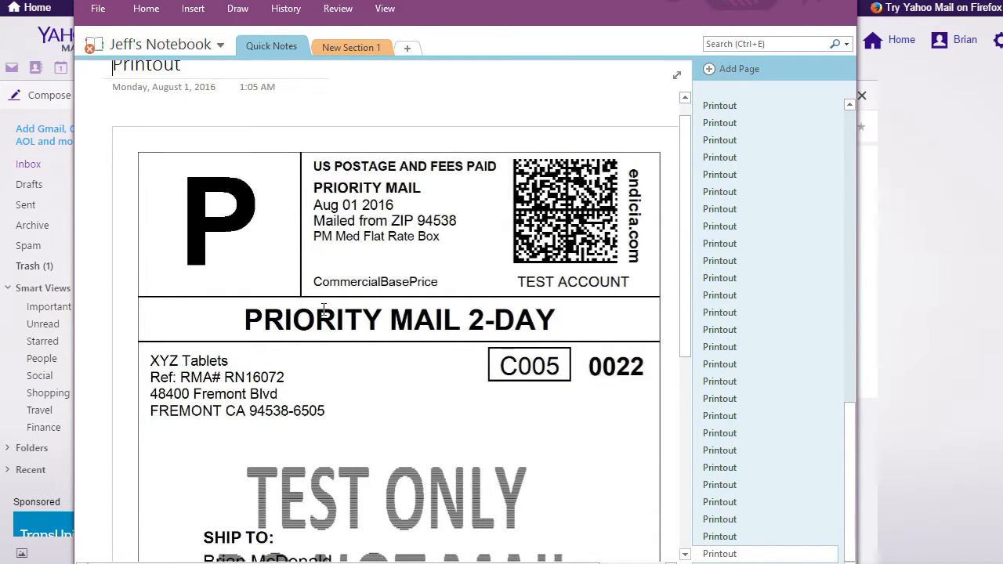
scroll(down, 3)
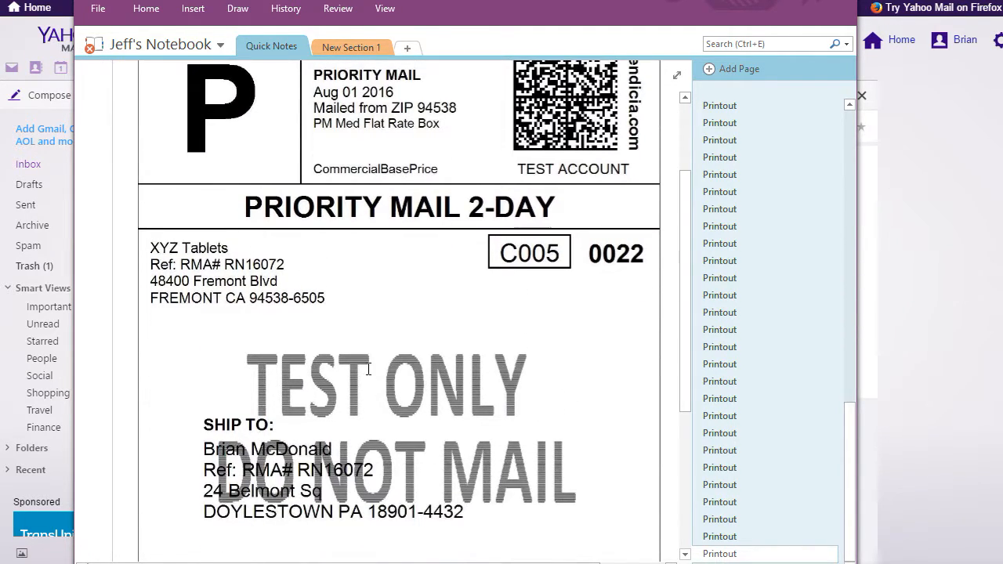
scroll(down, 3)
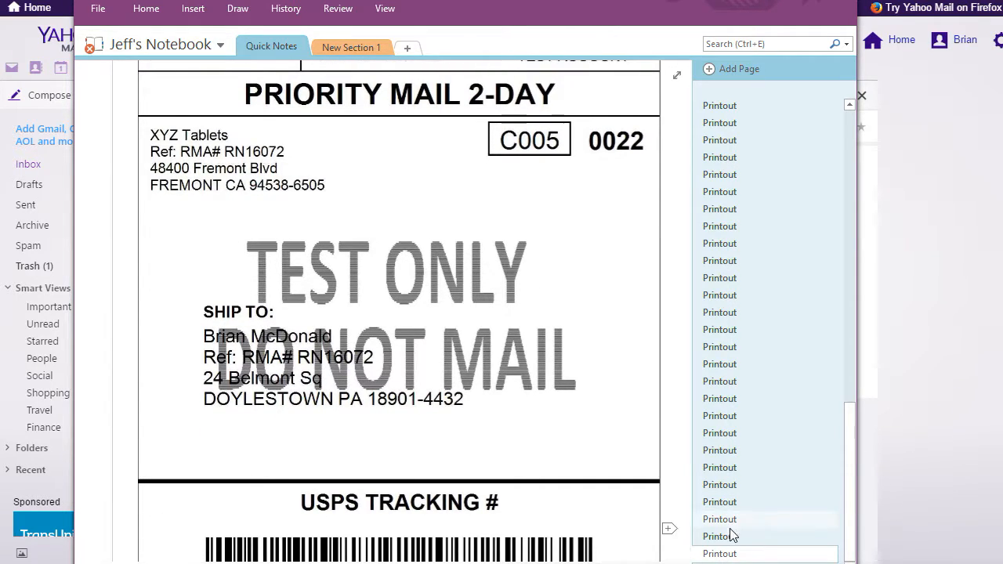
- View the return packing slip printout with the customer address, Product 1 and Part 1
click(718, 536)
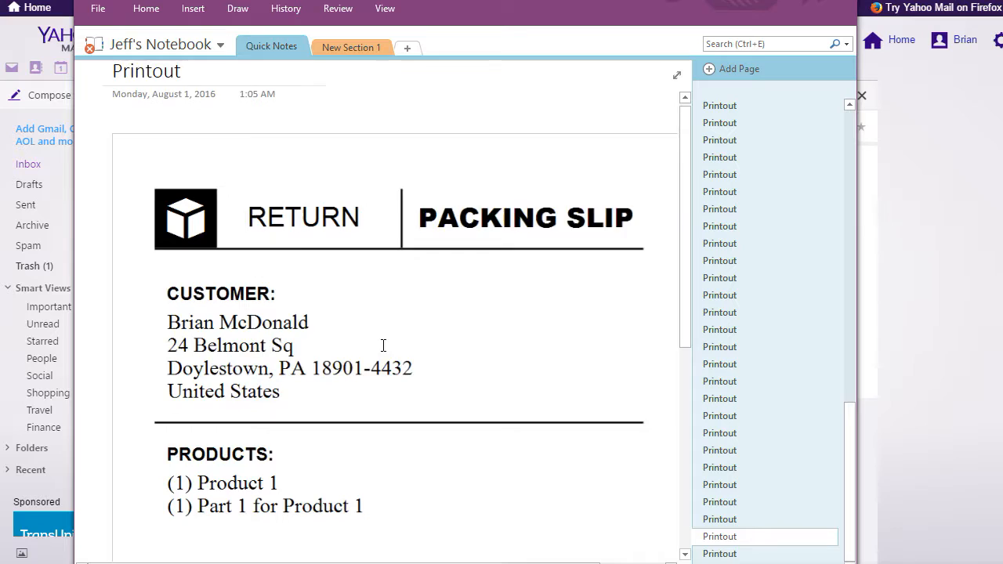
scroll(down, 3)
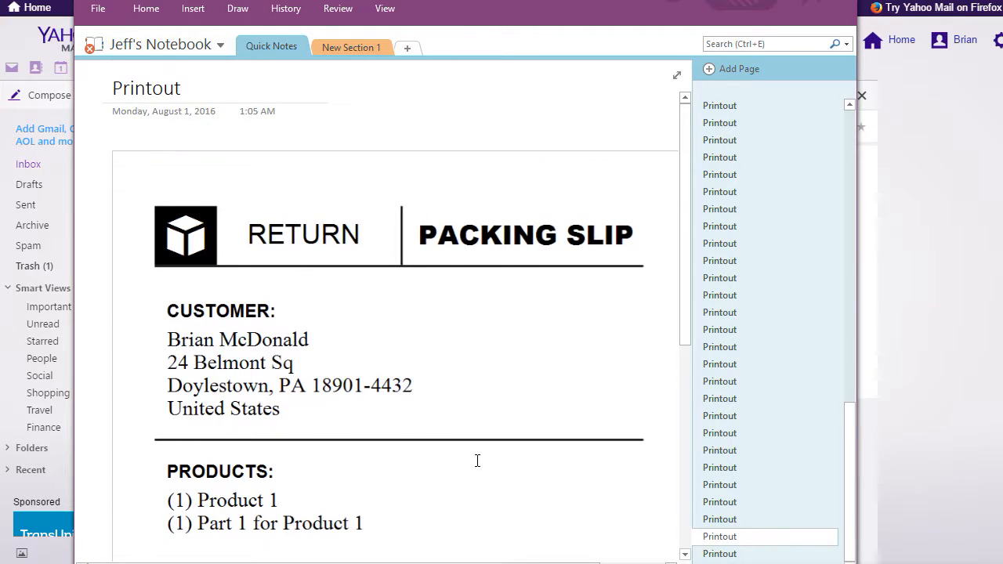
scroll(down, 3)
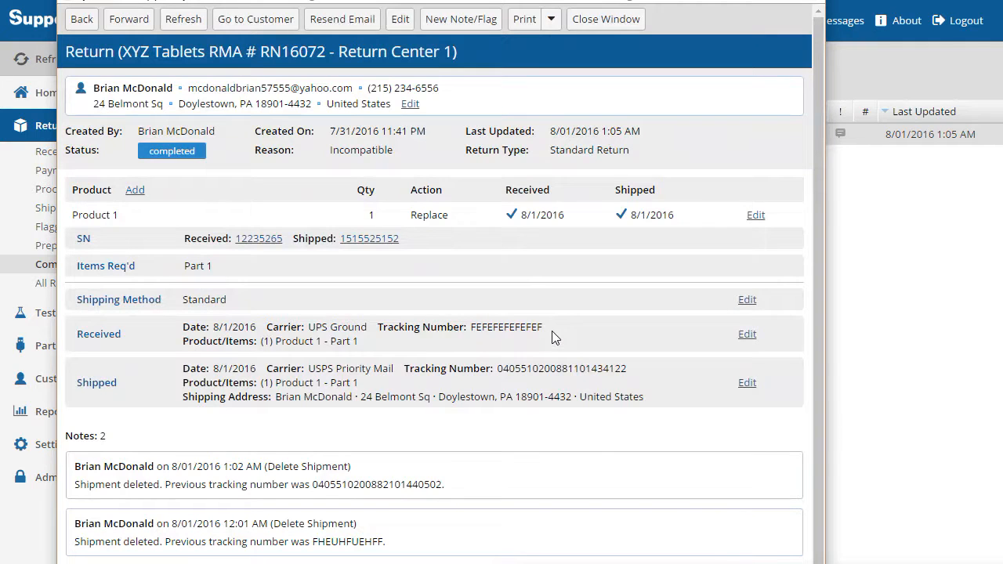
mouse_move(249, 431)
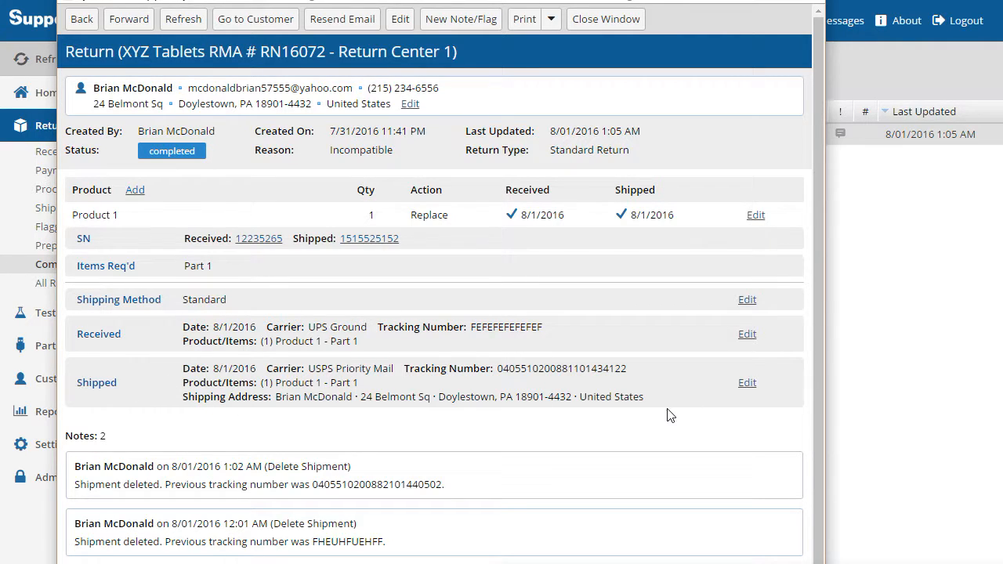
mouse_move(236, 392)
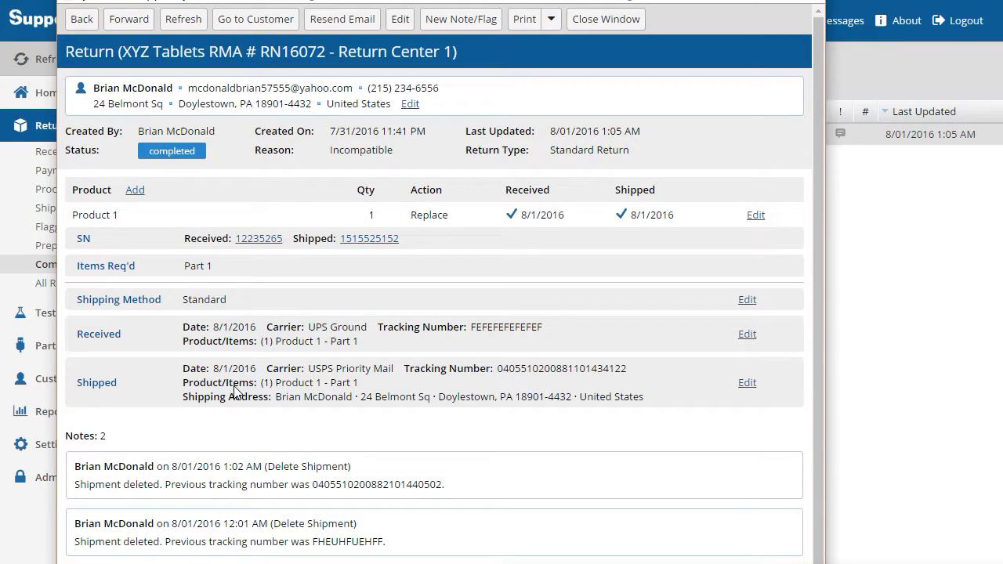
mouse_move(349, 346)
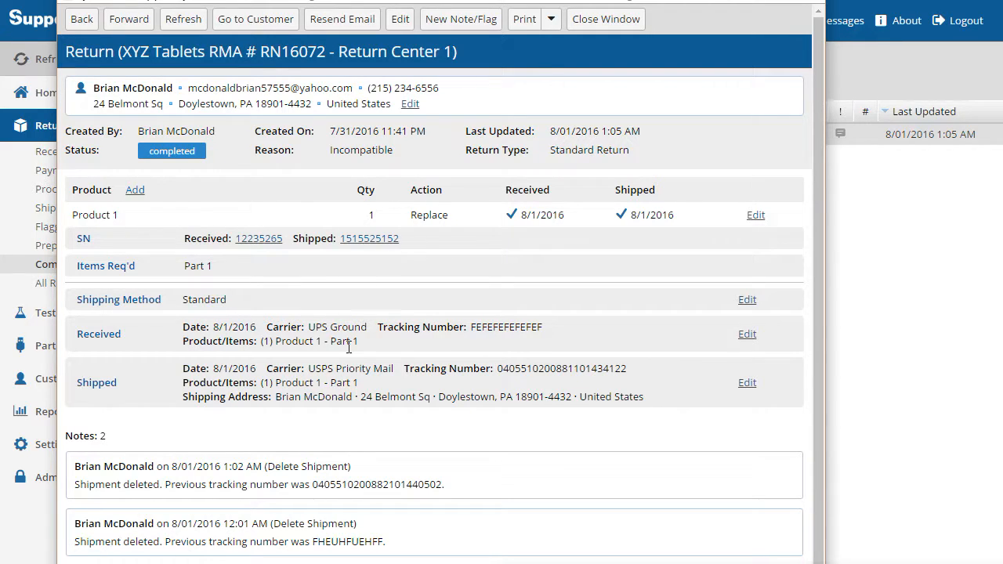
mouse_move(332, 400)
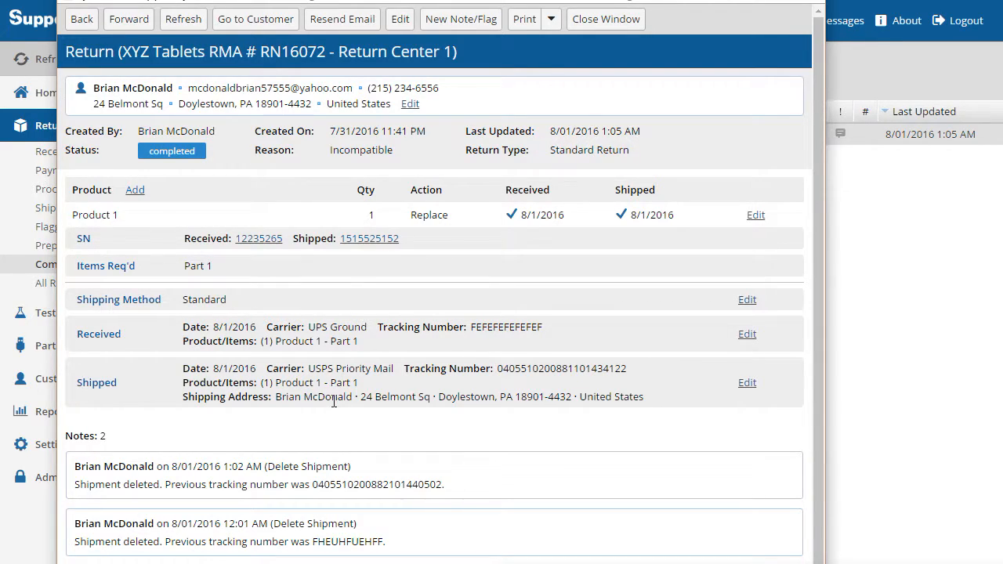